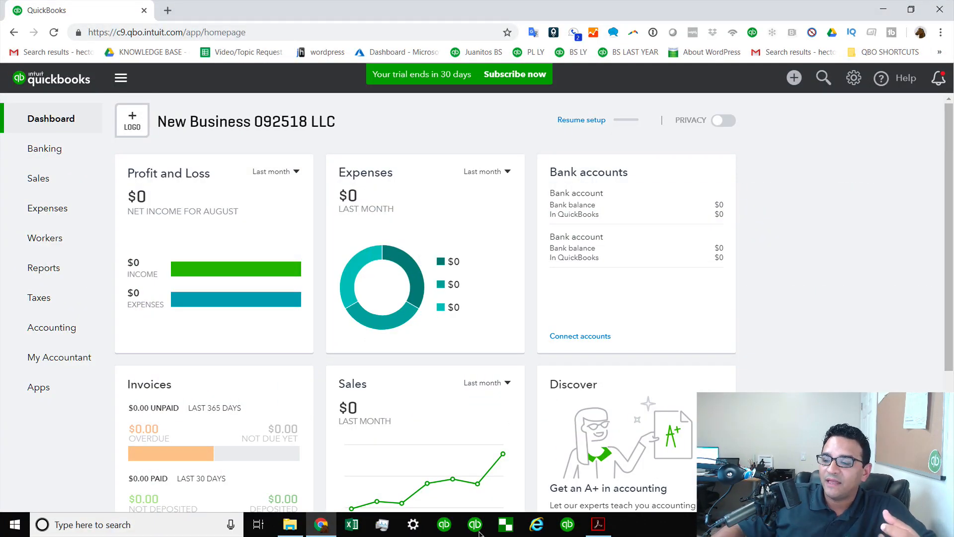
- Bring up the Chase statement PDF in Acrobat Reader and scroll to the Account Activity transactions
click(598, 524)
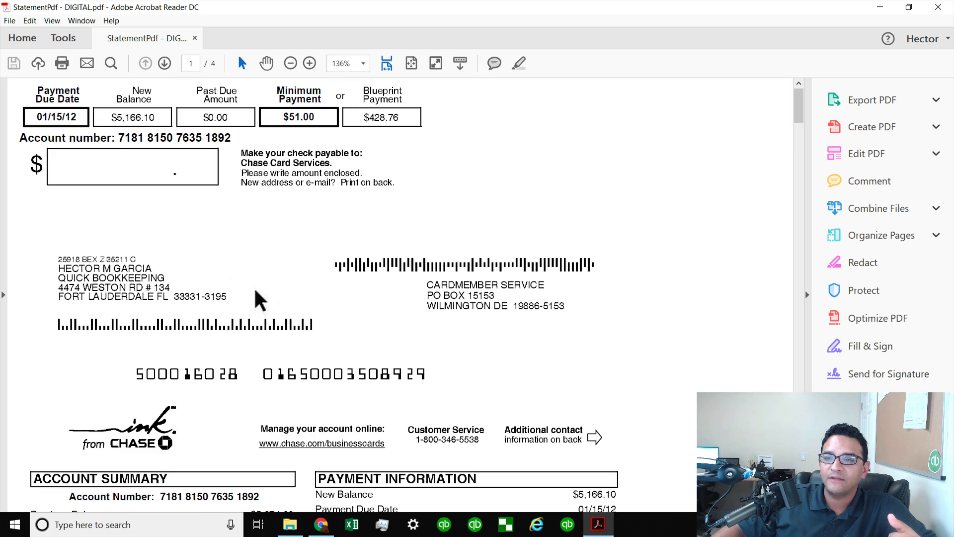
scroll(down, 3)
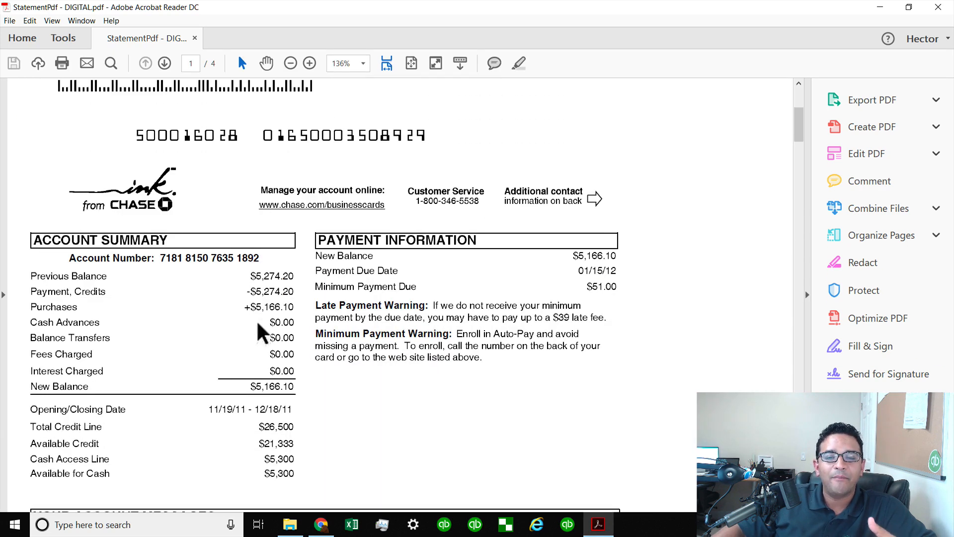
scroll(down, 3)
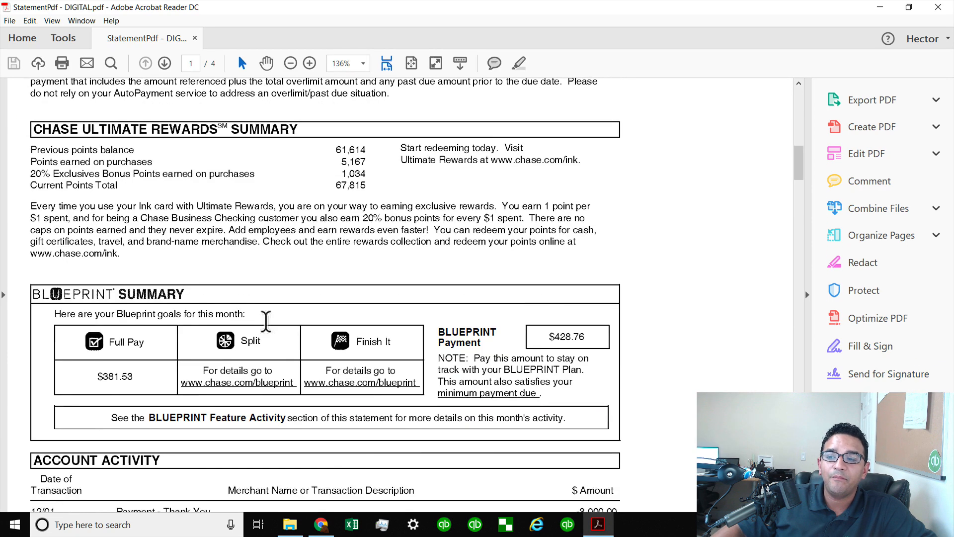
scroll(down, 3)
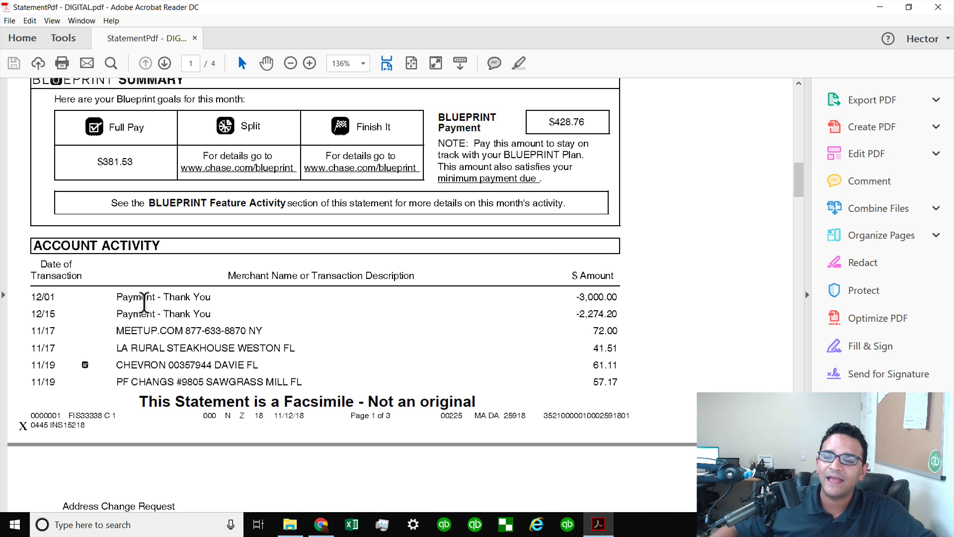
mouse_move(152, 314)
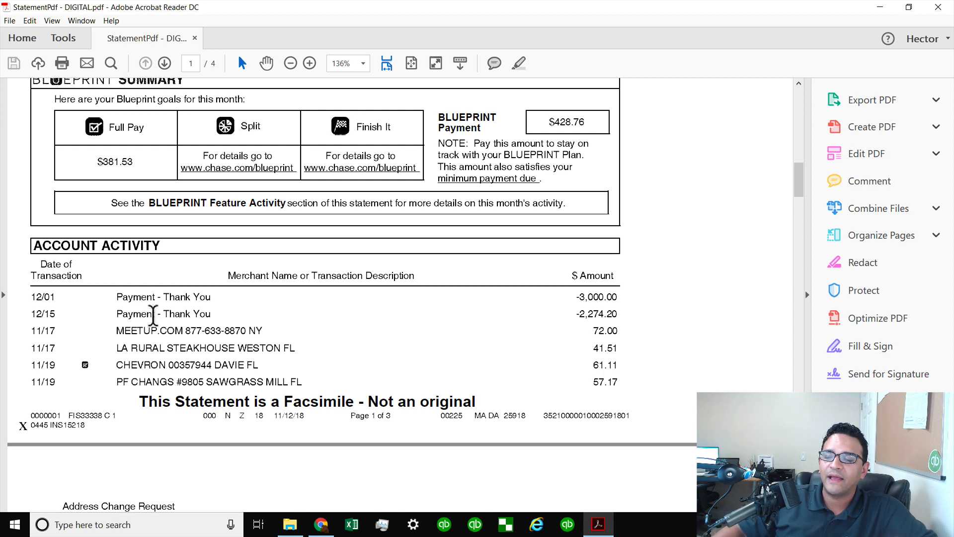
mouse_move(213, 344)
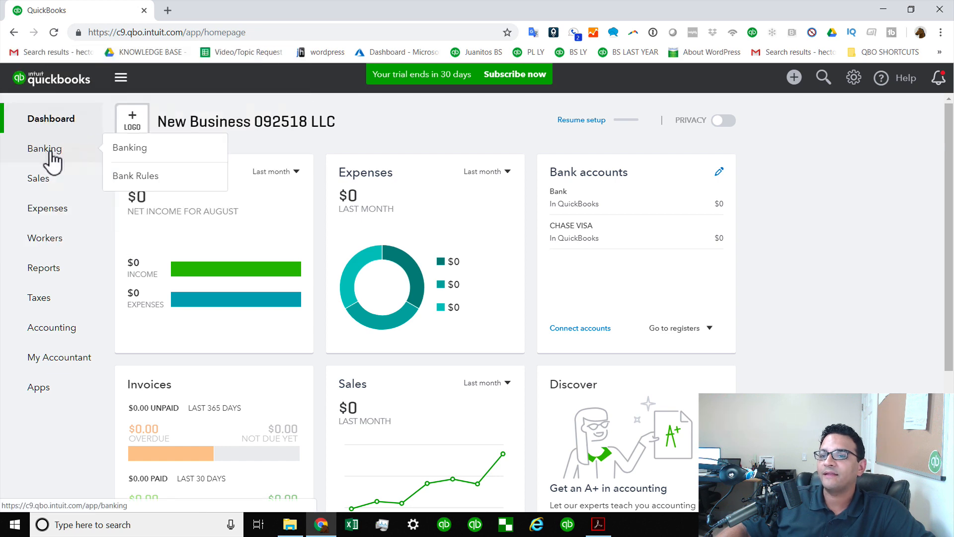
- Open Banking and choose 'Upload transactions manually' to reach the Upload file page
click(130, 147)
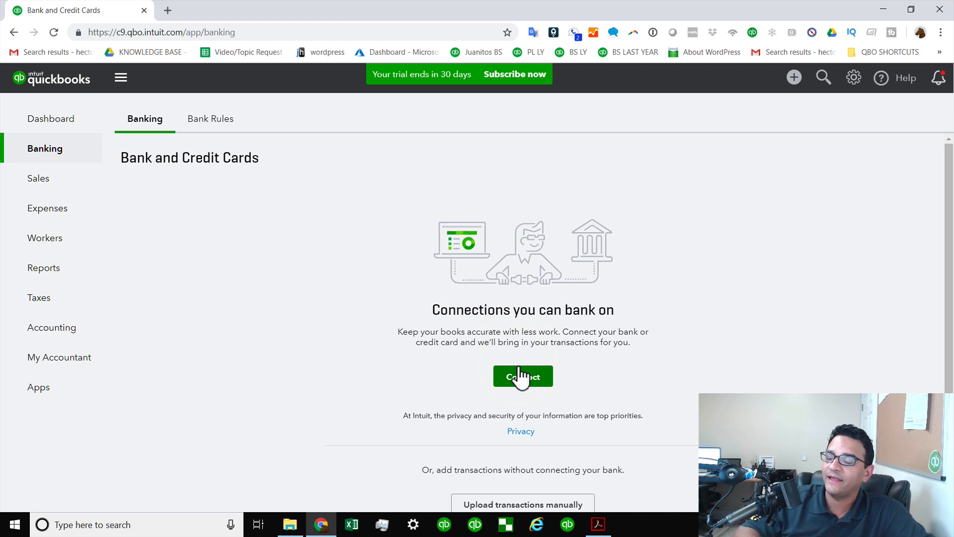
scroll(down, 3)
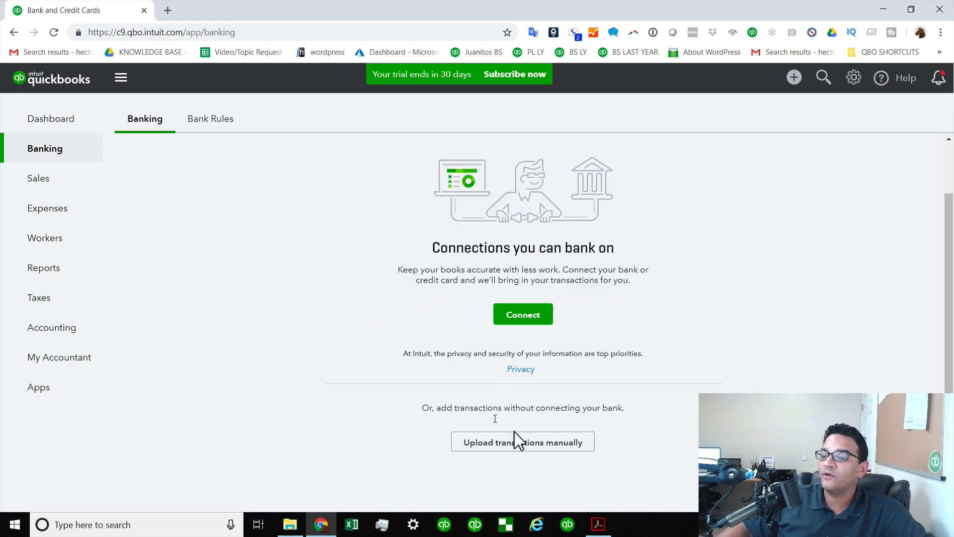
mouse_move(522, 442)
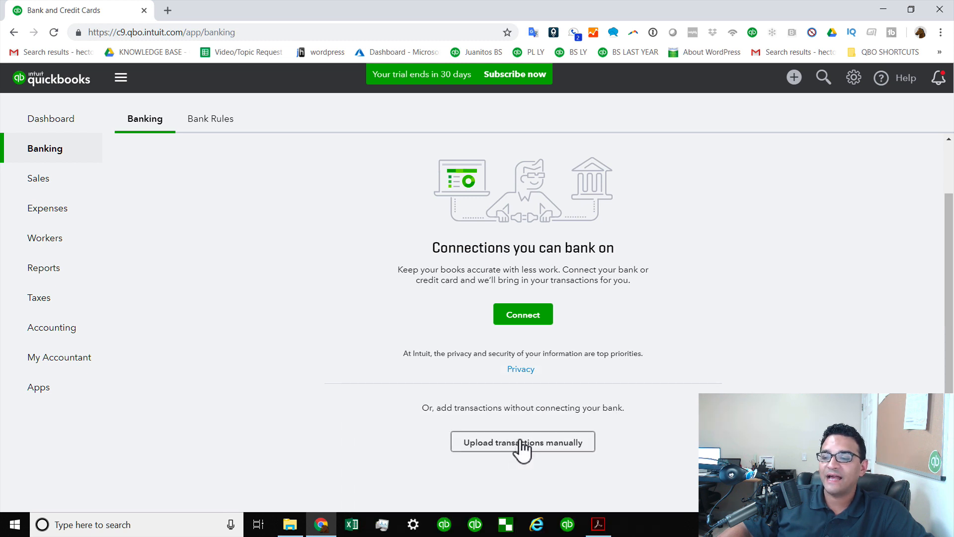
click(522, 442)
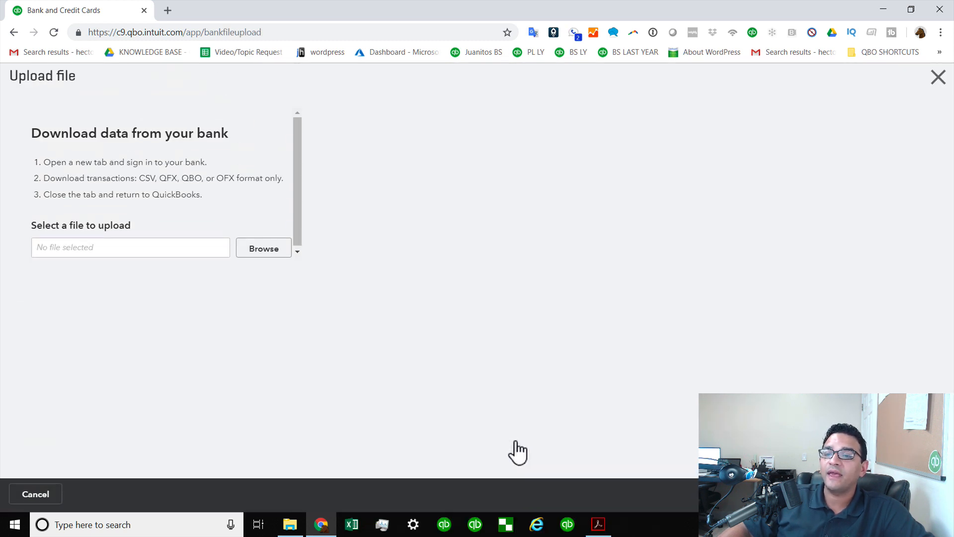
mouse_move(122, 256)
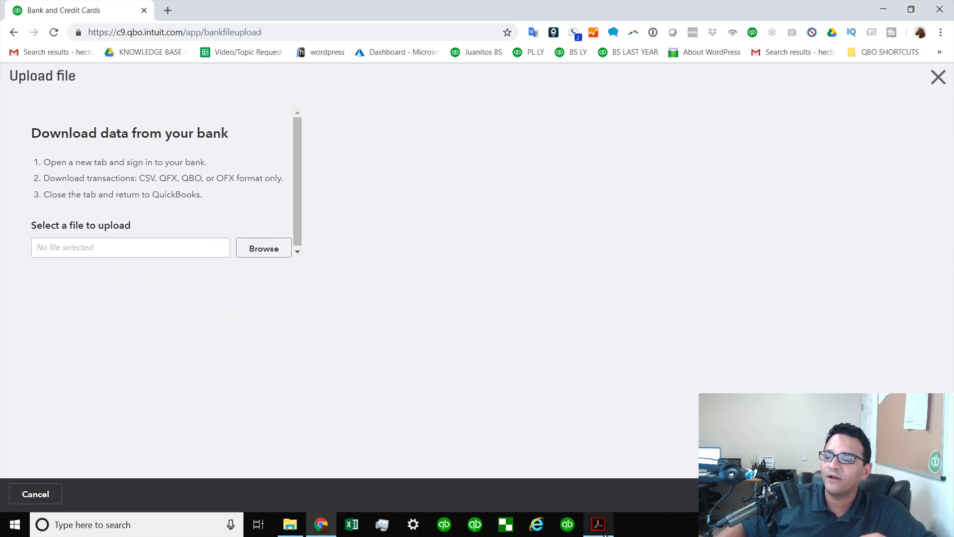
click(597, 523)
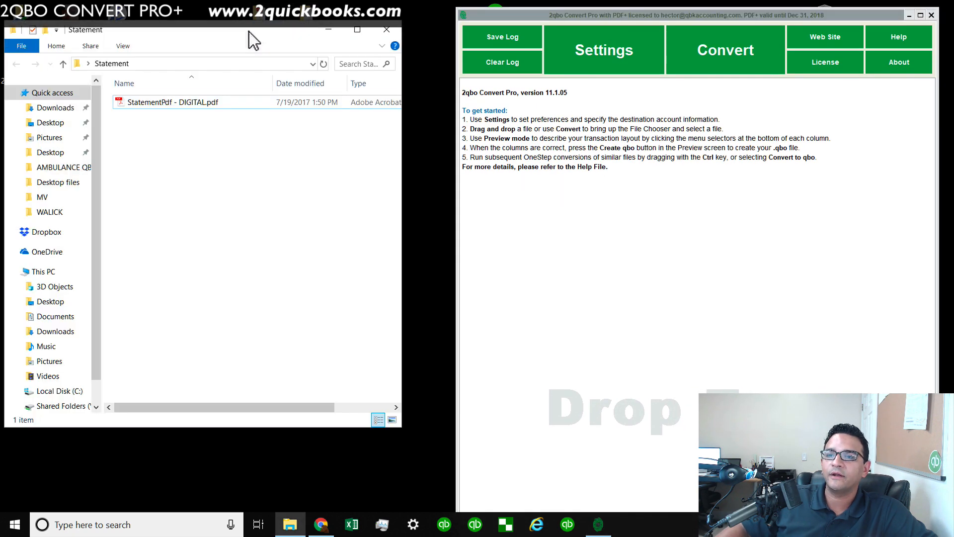
- Load StatementPdf - DIGITAL.pdf into 2qbo Convert Pro, producing a 48-transaction preview
click(174, 101)
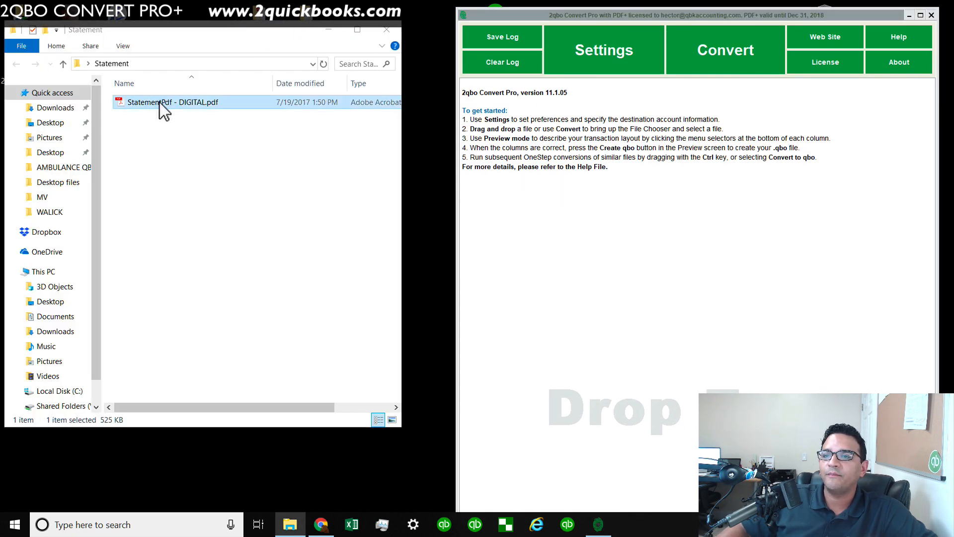
double_click(173, 102)
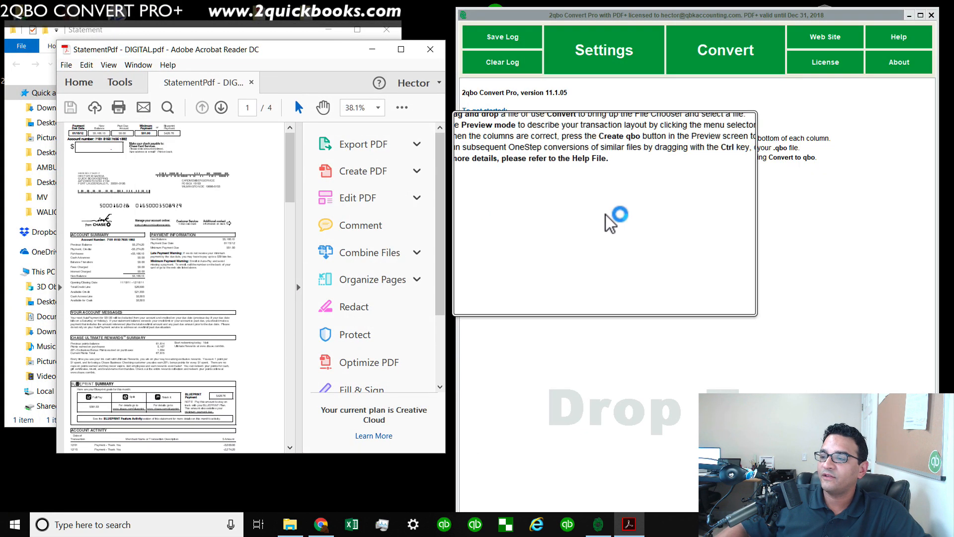
click(430, 49)
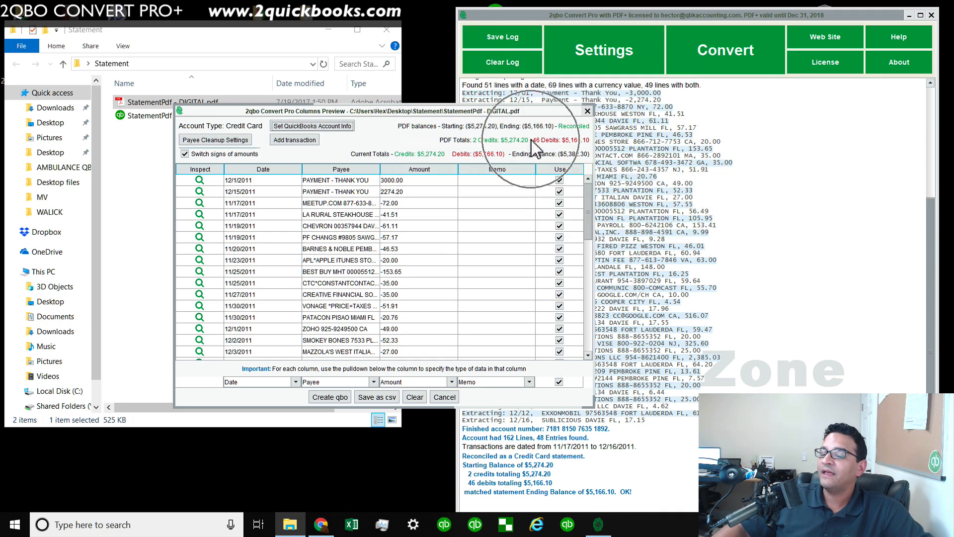
mouse_move(536, 146)
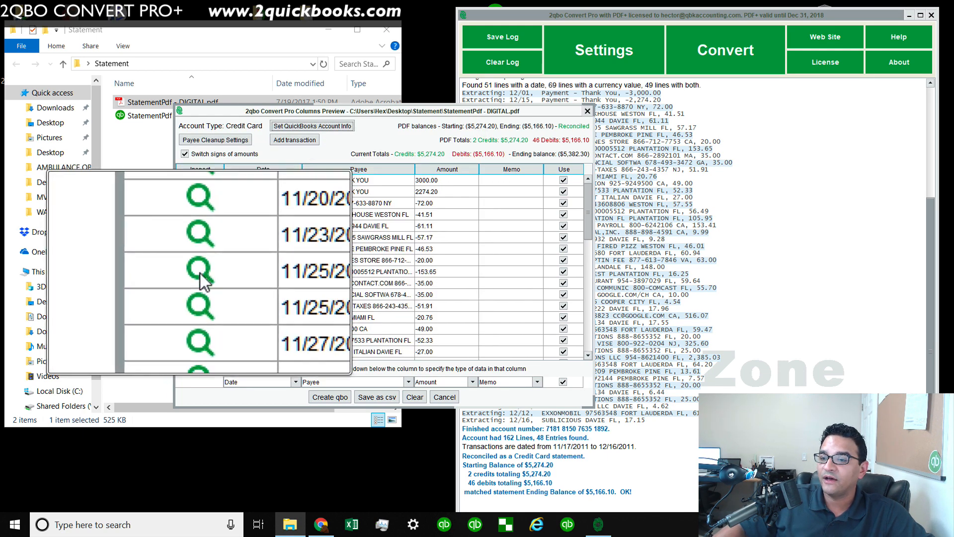
click(200, 271)
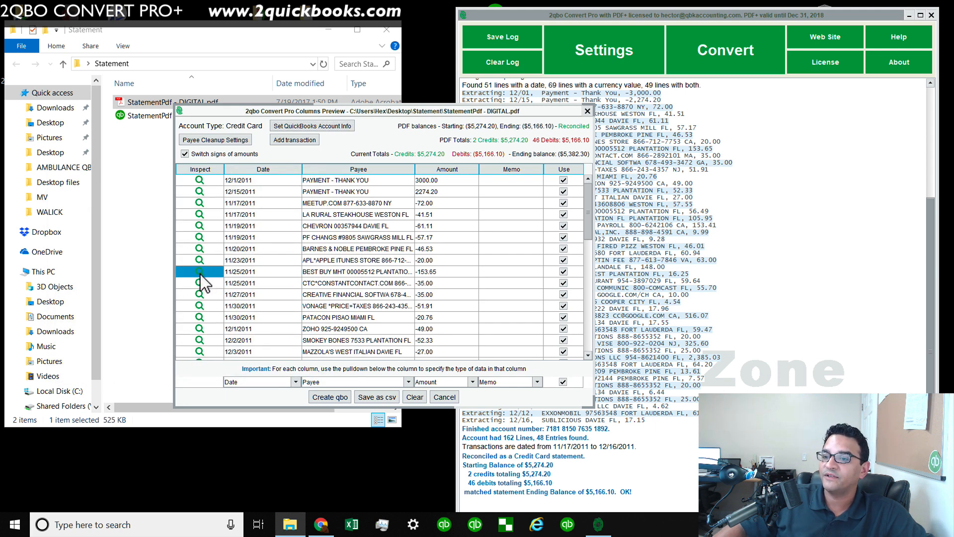
click(199, 271)
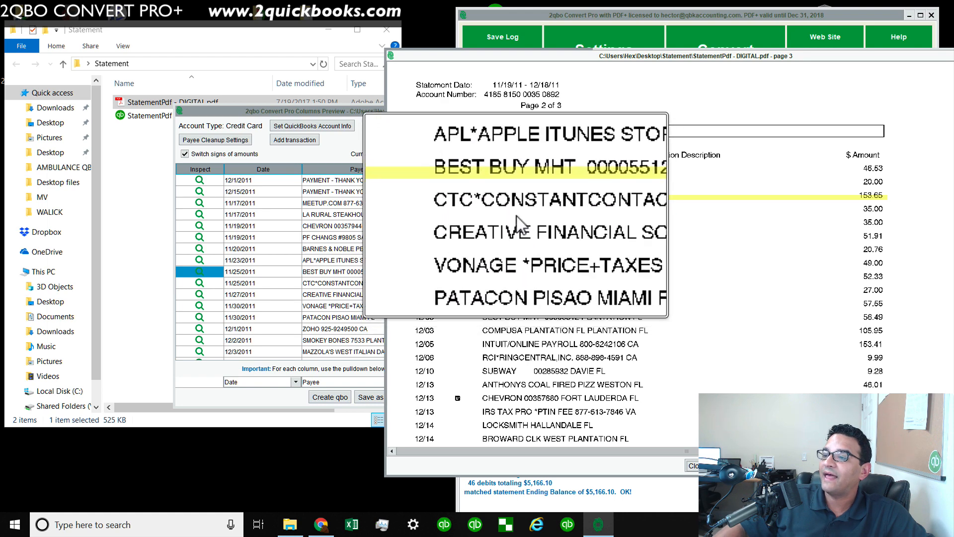
click(516, 219)
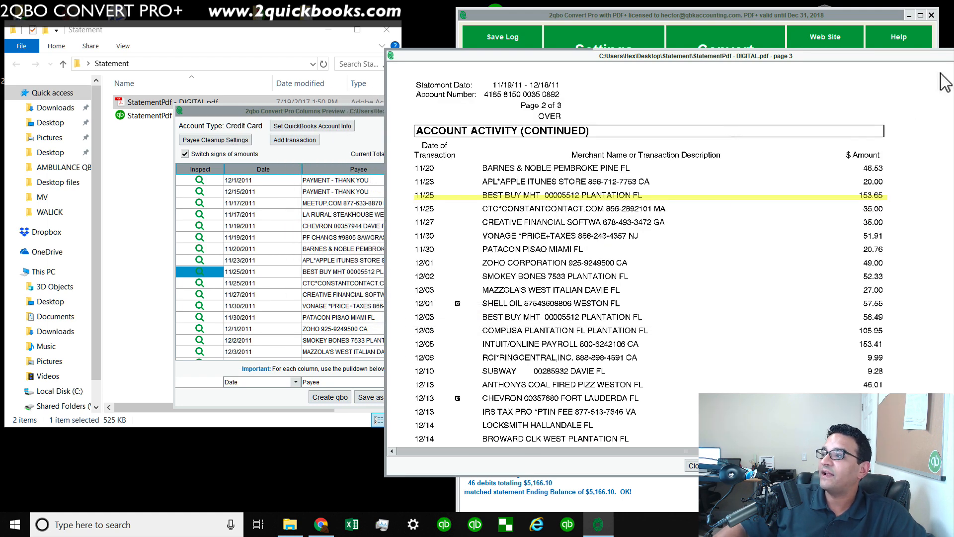
mouse_move(522, 377)
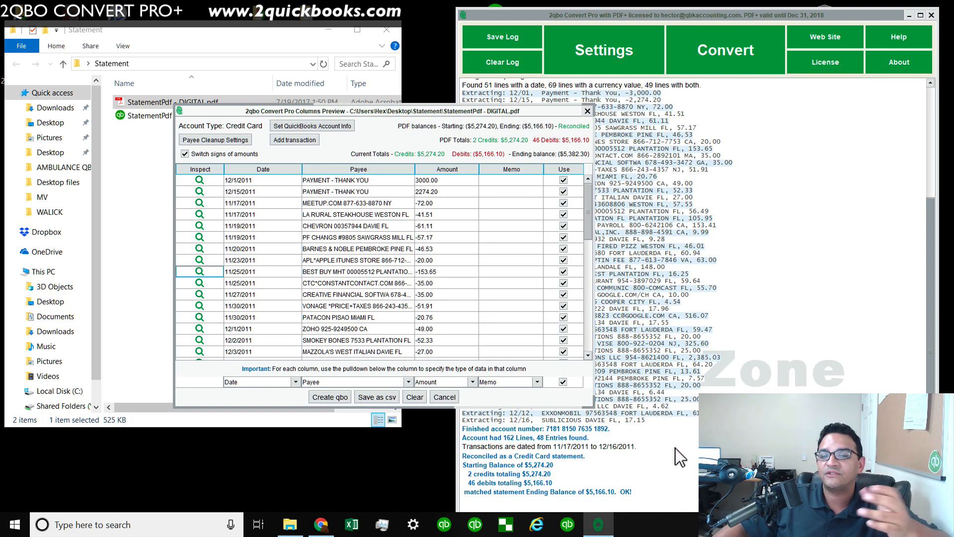
mouse_move(664, 449)
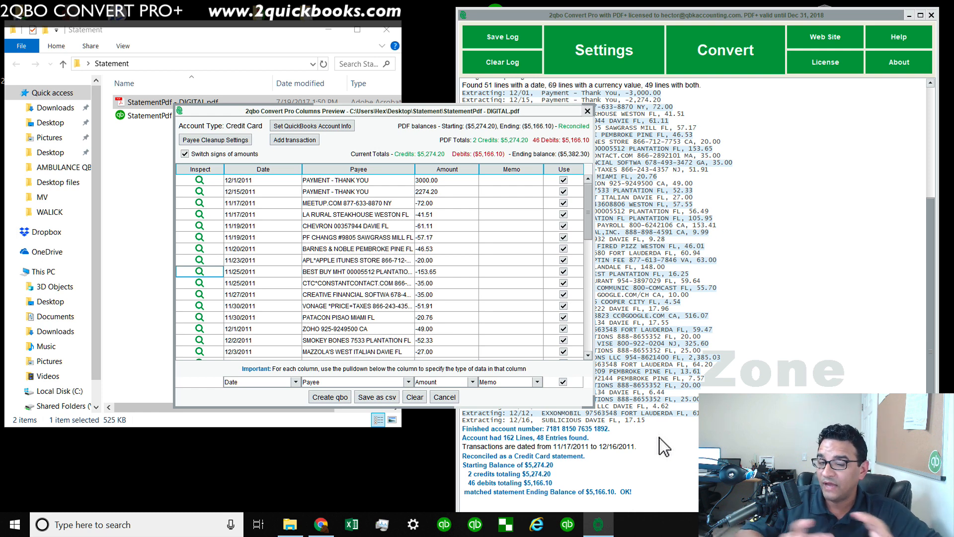
mouse_move(265, 388)
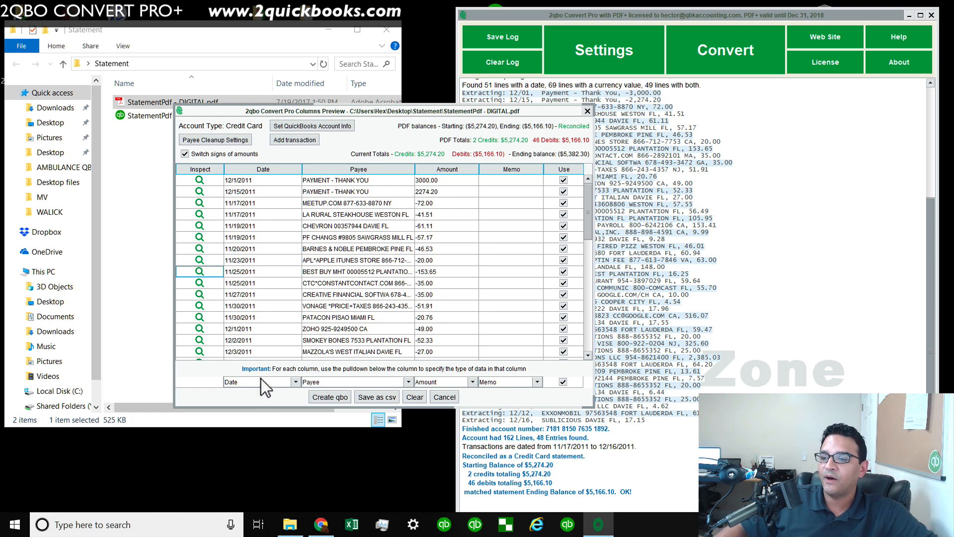
click(296, 382)
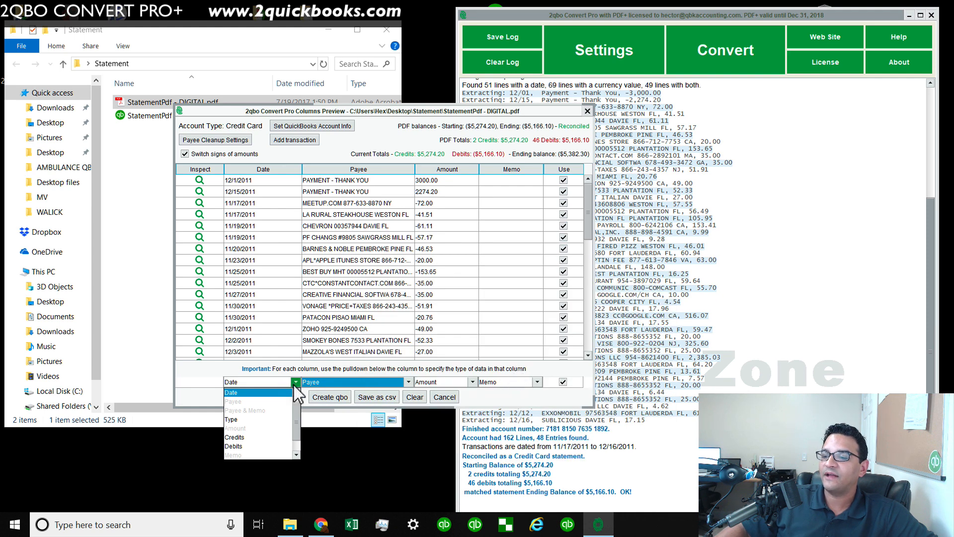
click(230, 392)
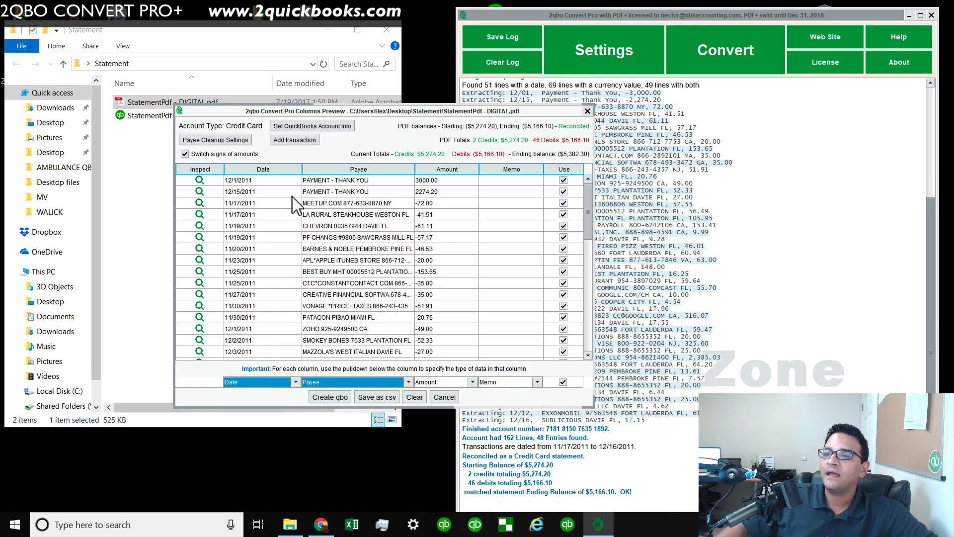
- Open Payee Cleanup Settings and enable 'Remove two letter state abbreviations'
click(214, 138)
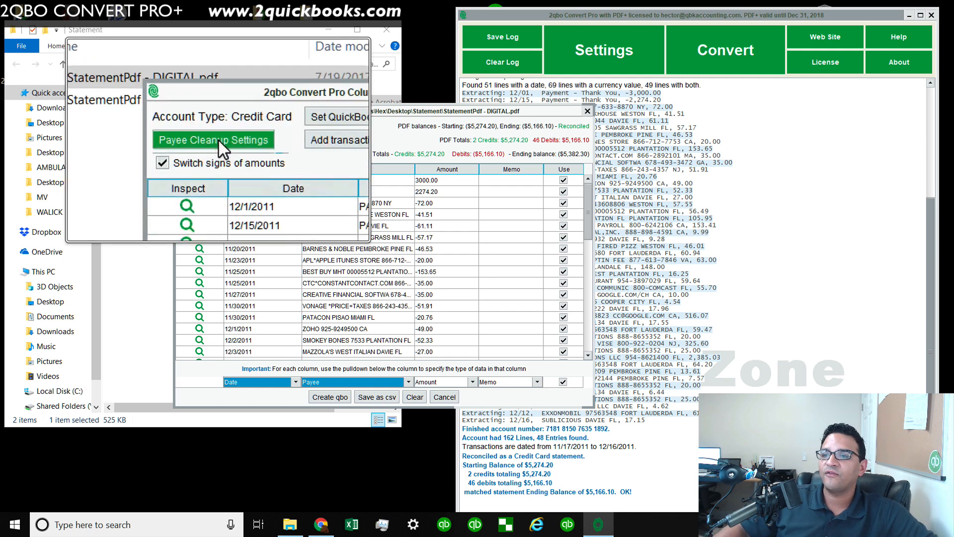
click(214, 139)
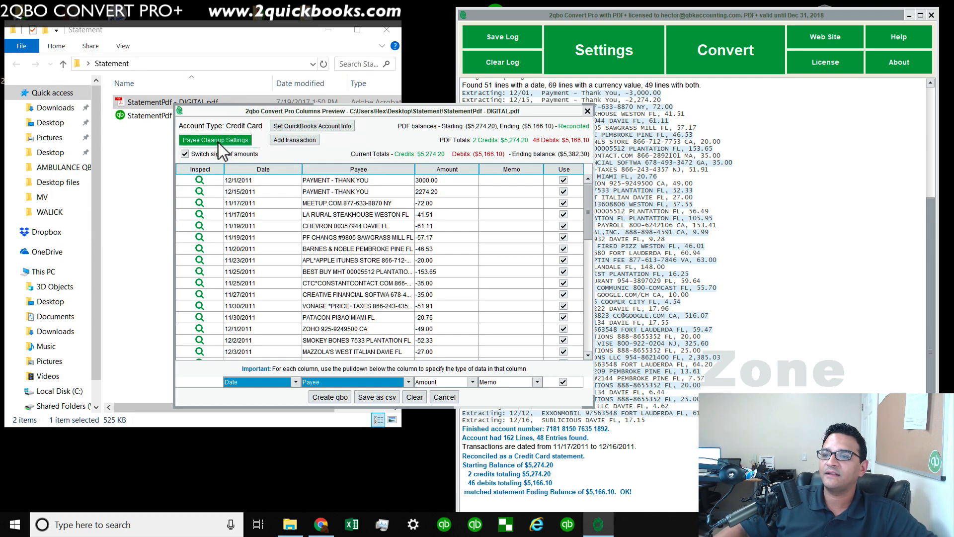
click(214, 139)
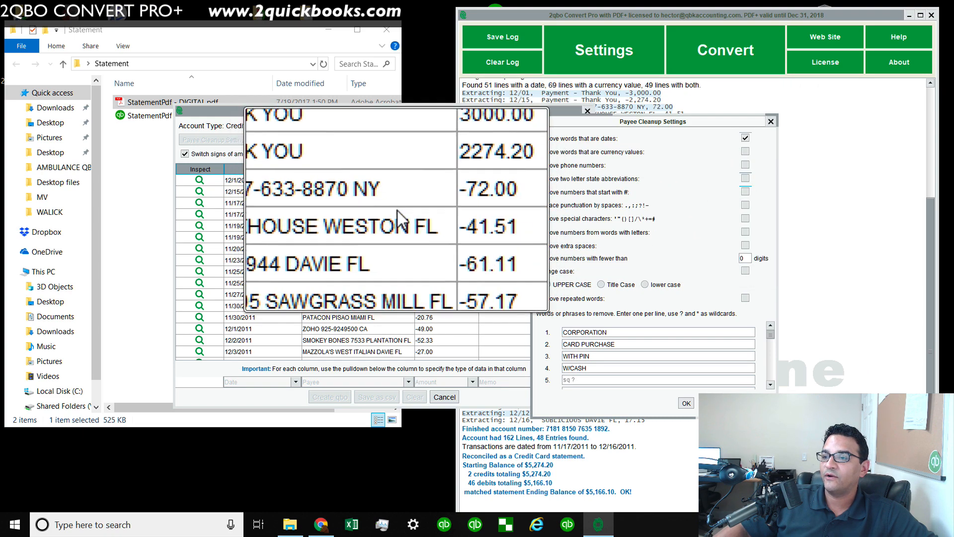
click(745, 165)
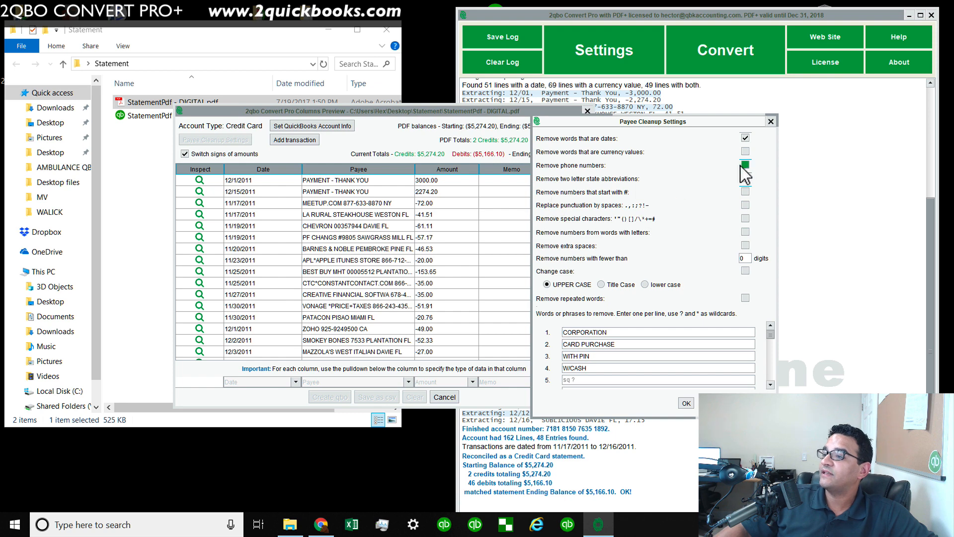
click(744, 178)
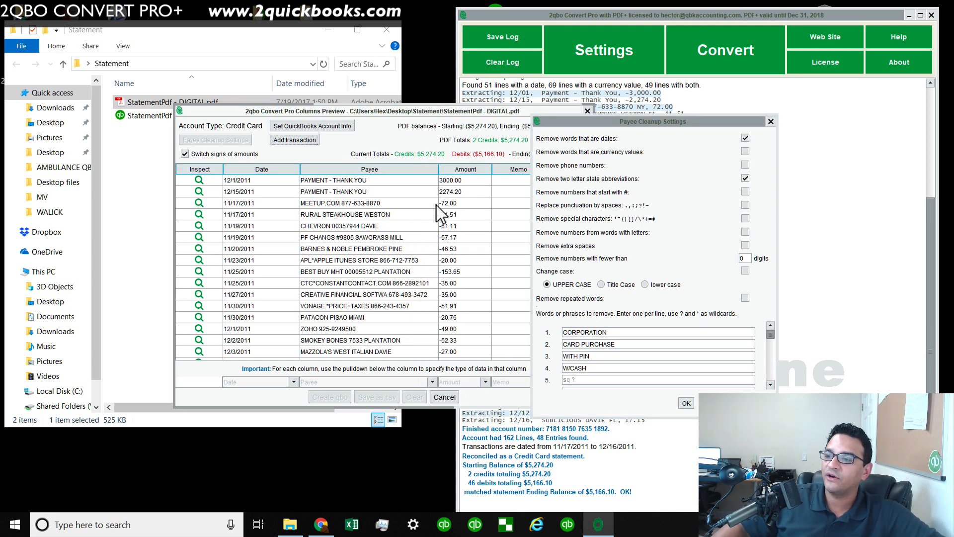
mouse_move(404, 287)
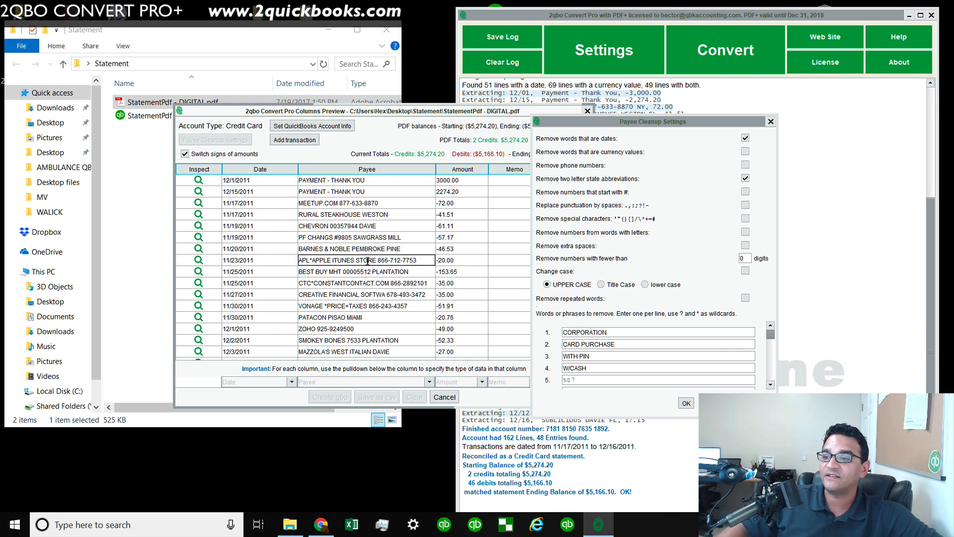
- Enable 'Remove phone numbers' so payees like MEETUP.COM are cleaned, then close the settings
double_click(359, 260)
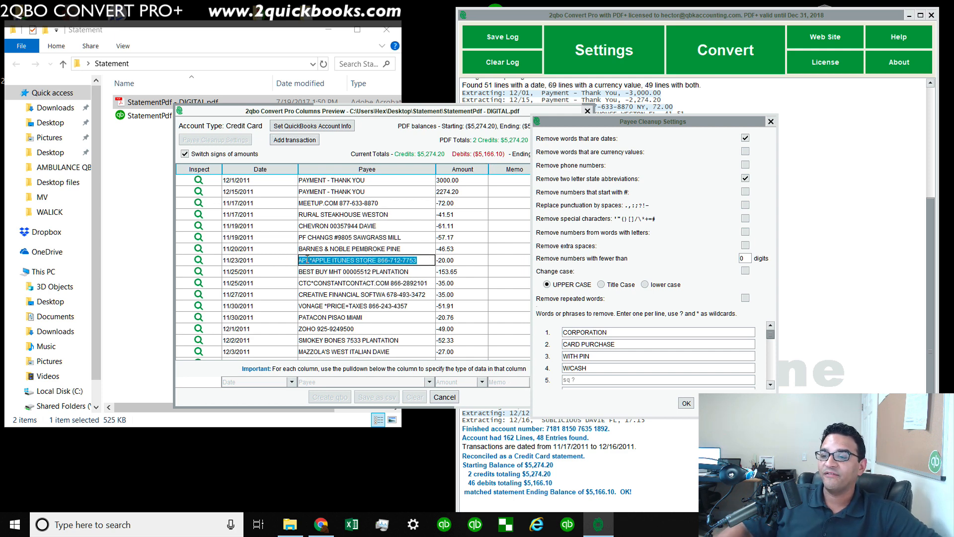
click(365, 271)
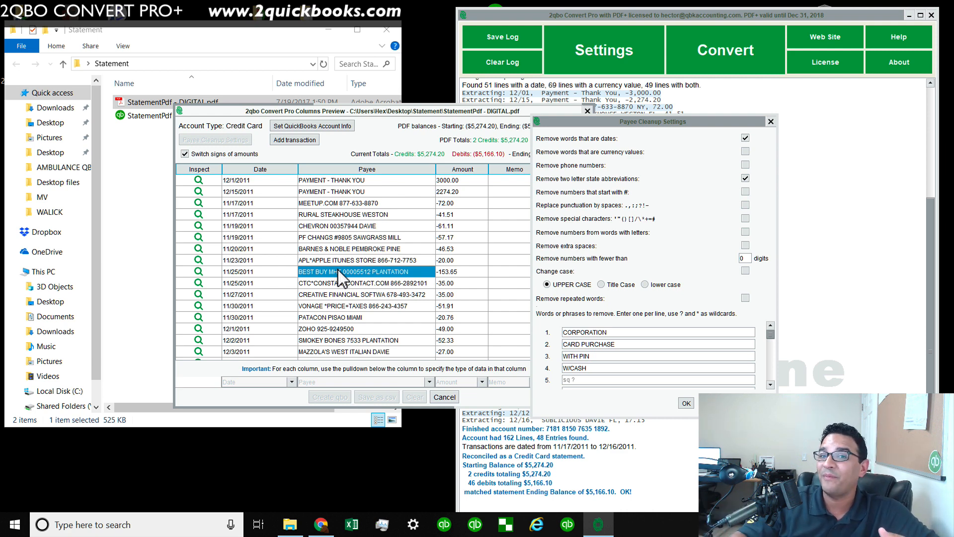
mouse_move(490, 265)
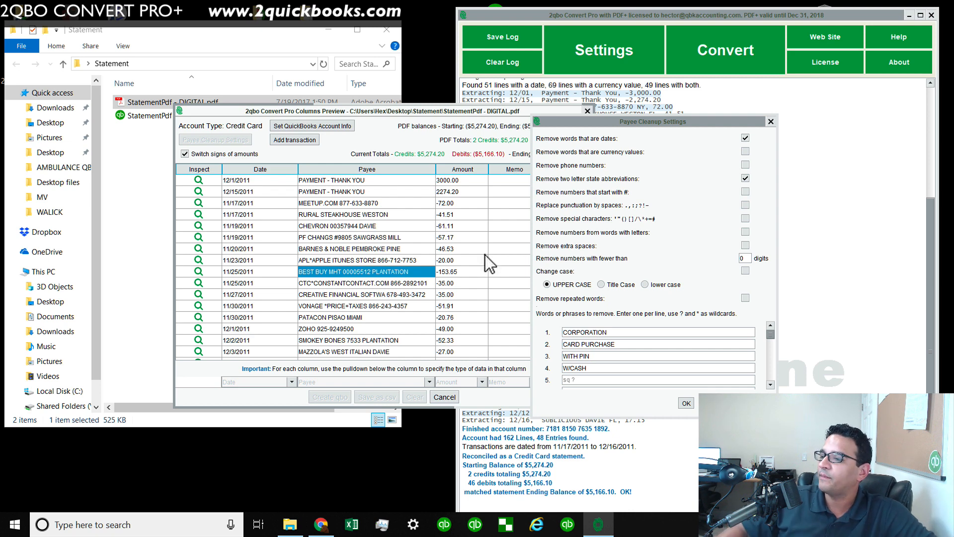
mouse_move(590, 225)
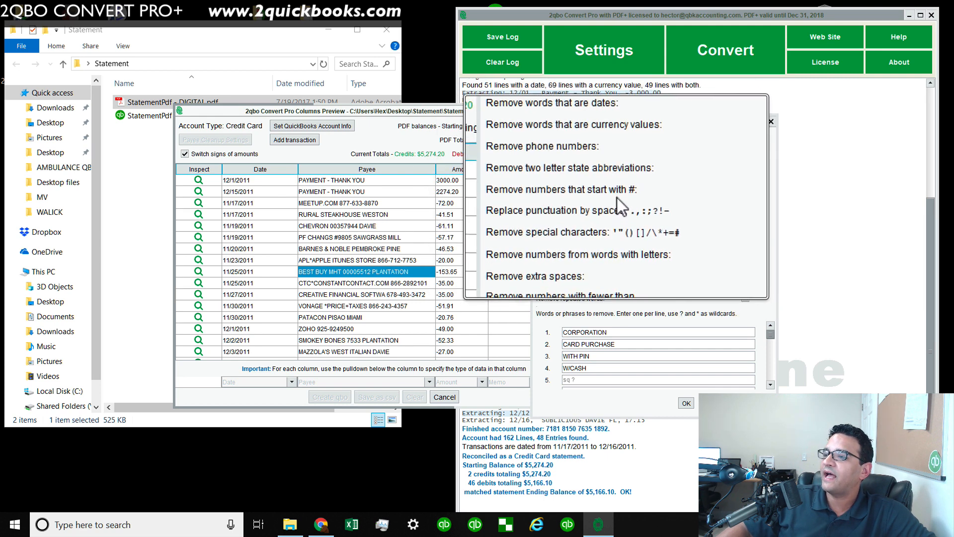
click(745, 164)
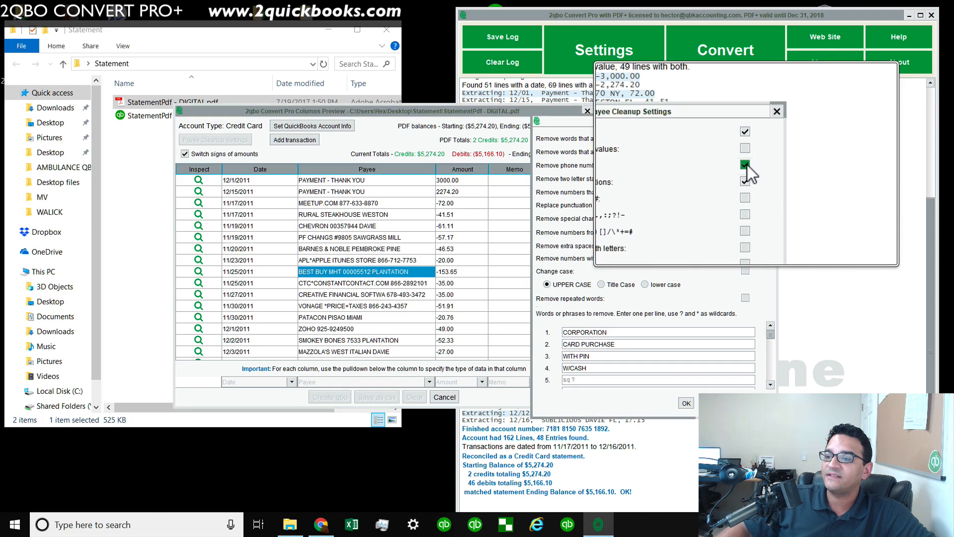
click(745, 178)
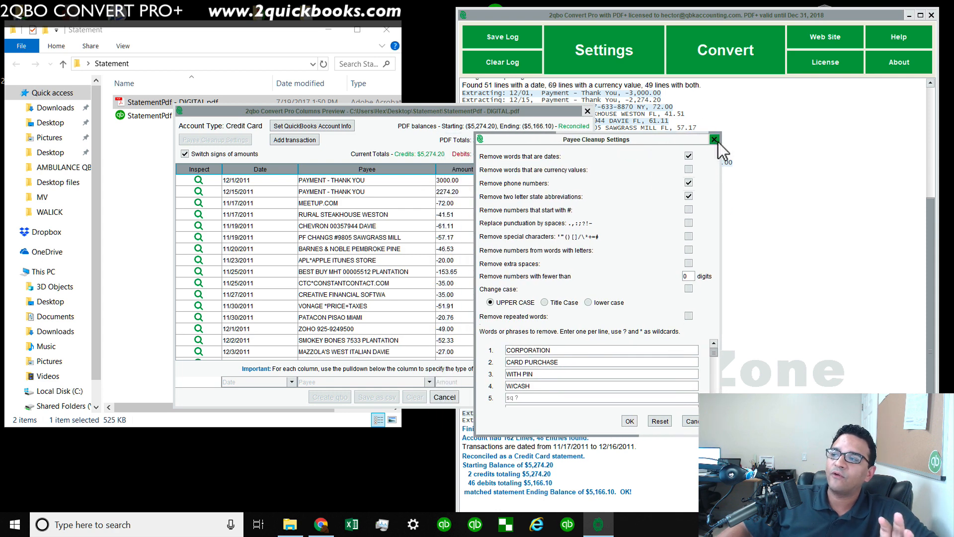
click(715, 139)
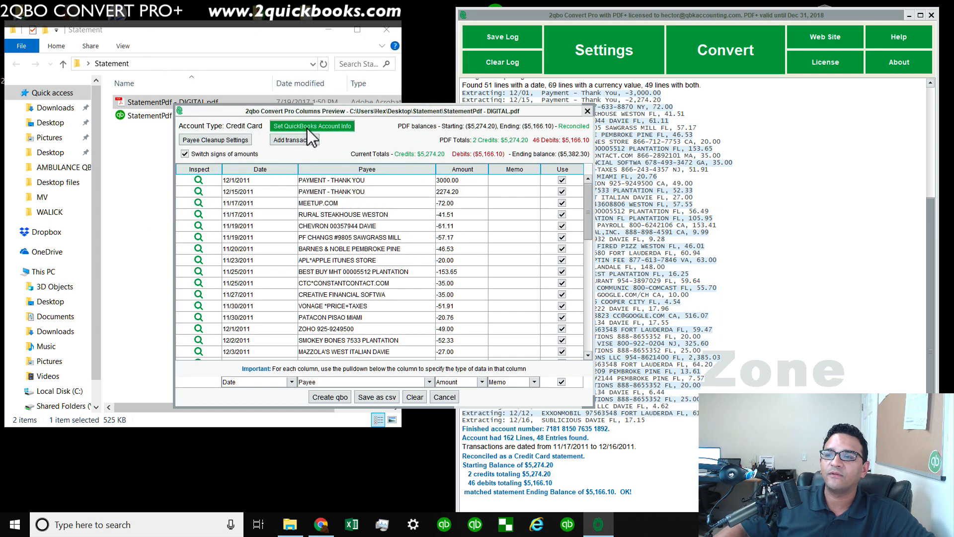
- Set account type Credit Card, look up Chase Web Download (FID 02430), and verify the account number
click(313, 126)
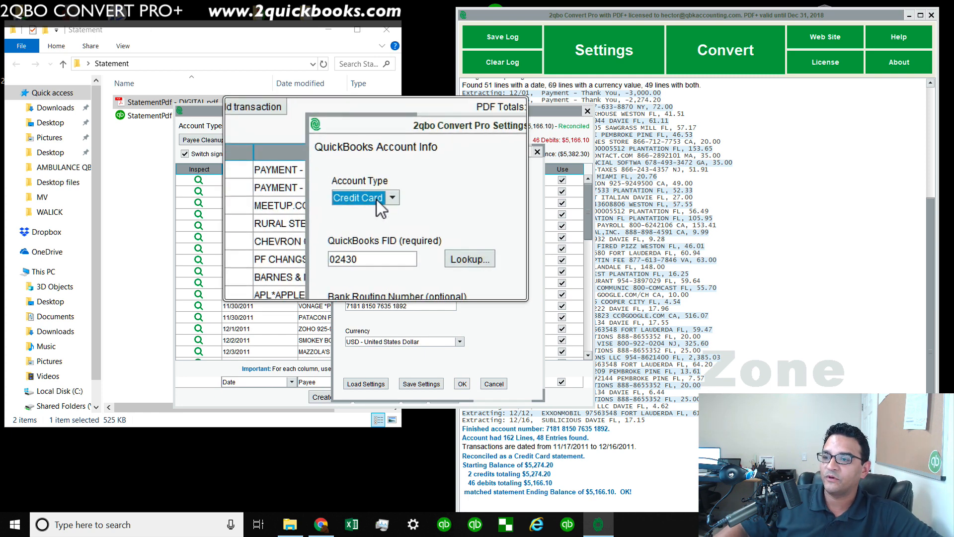
click(391, 198)
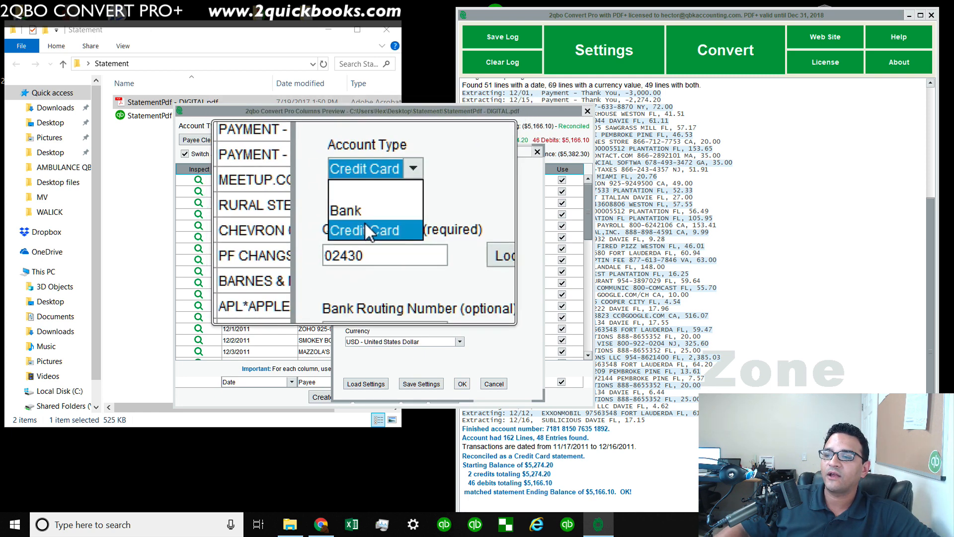
click(370, 230)
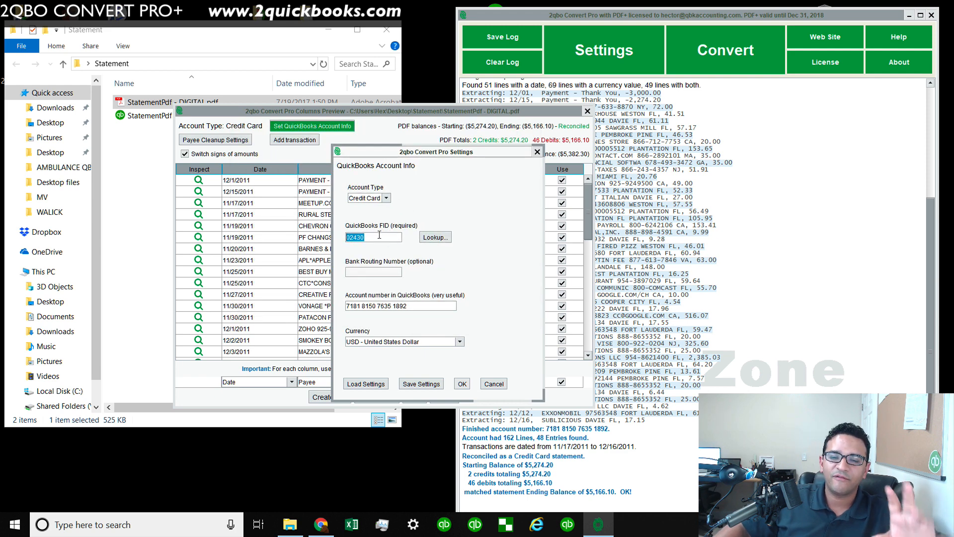
mouse_move(434, 237)
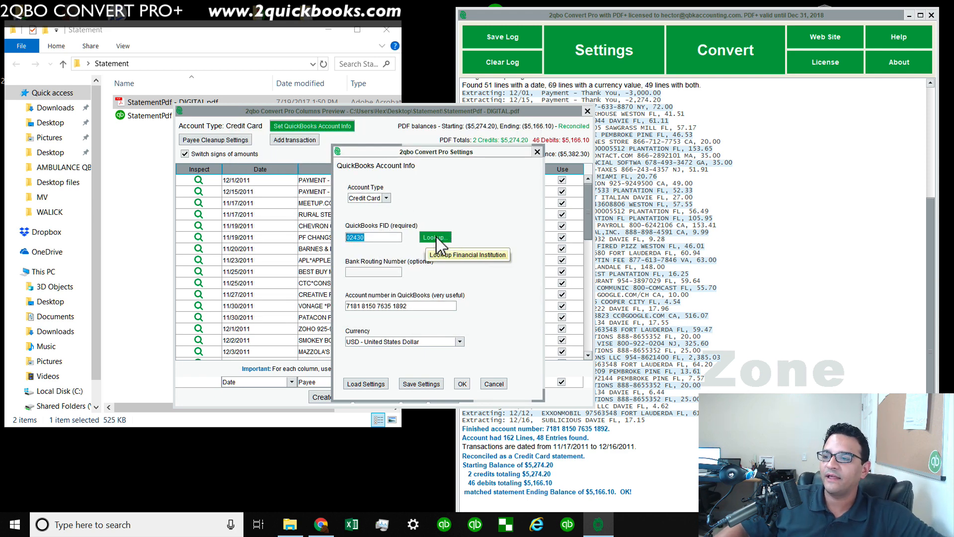
click(434, 237)
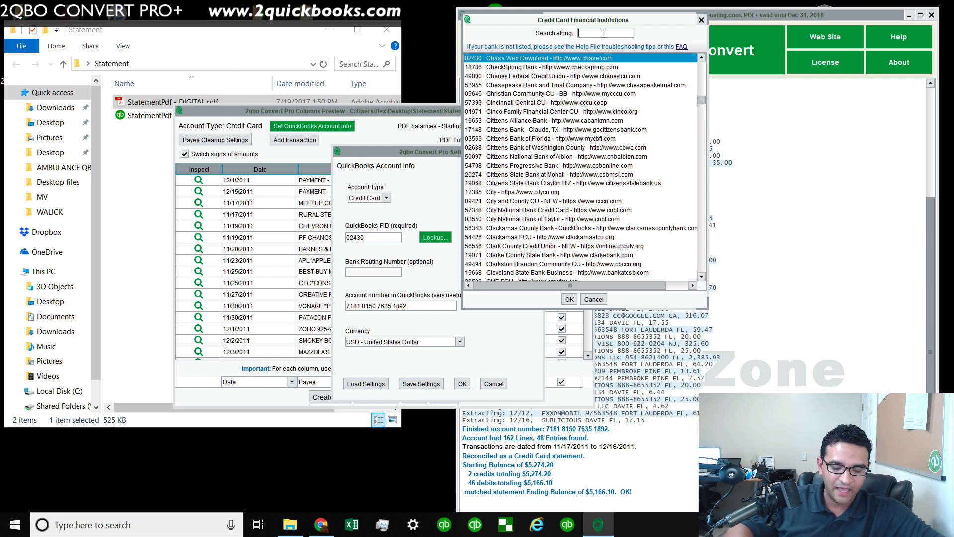
text(chase)
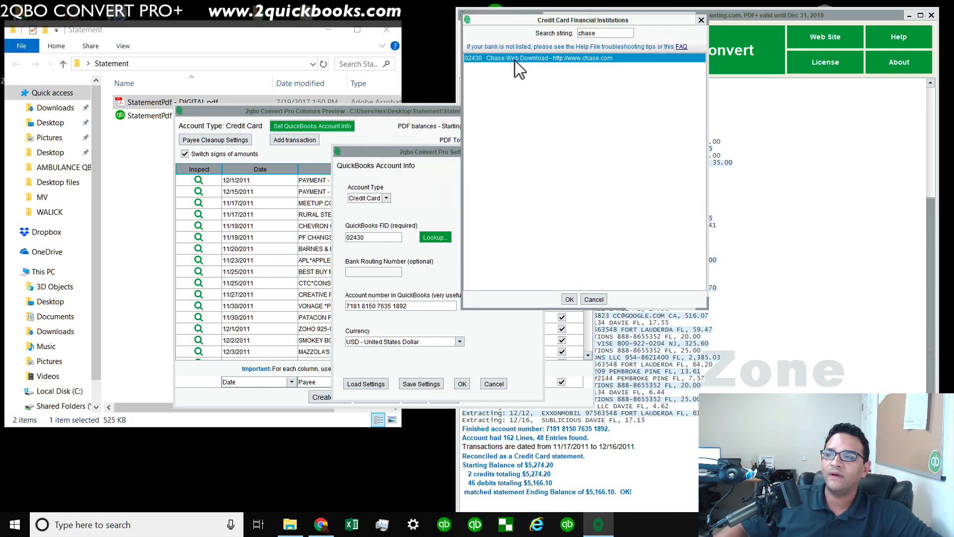
click(569, 298)
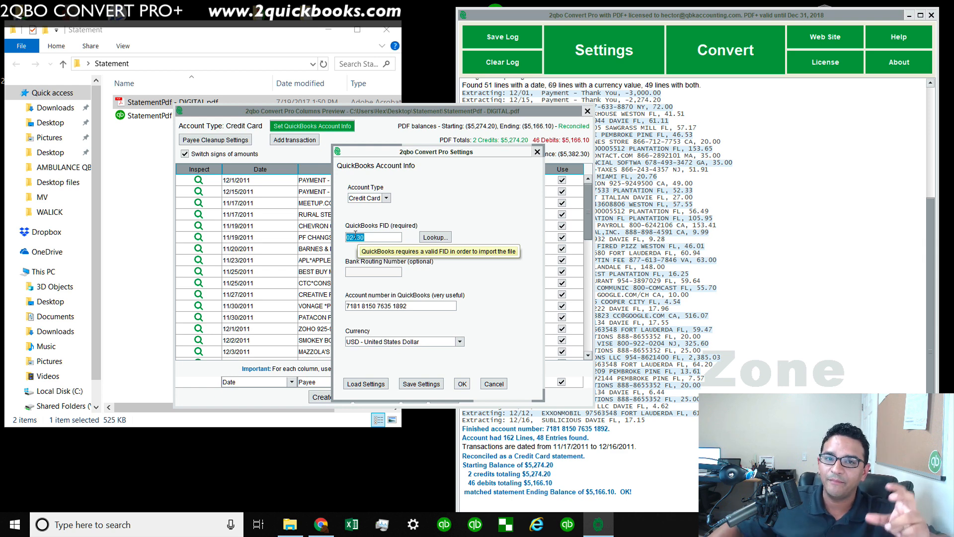
triple_click(401, 306)
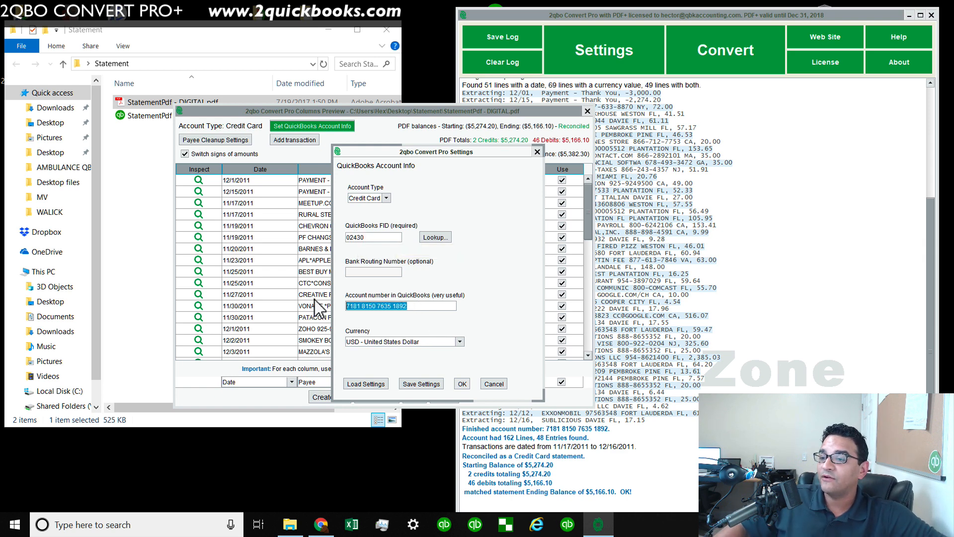
mouse_move(376, 305)
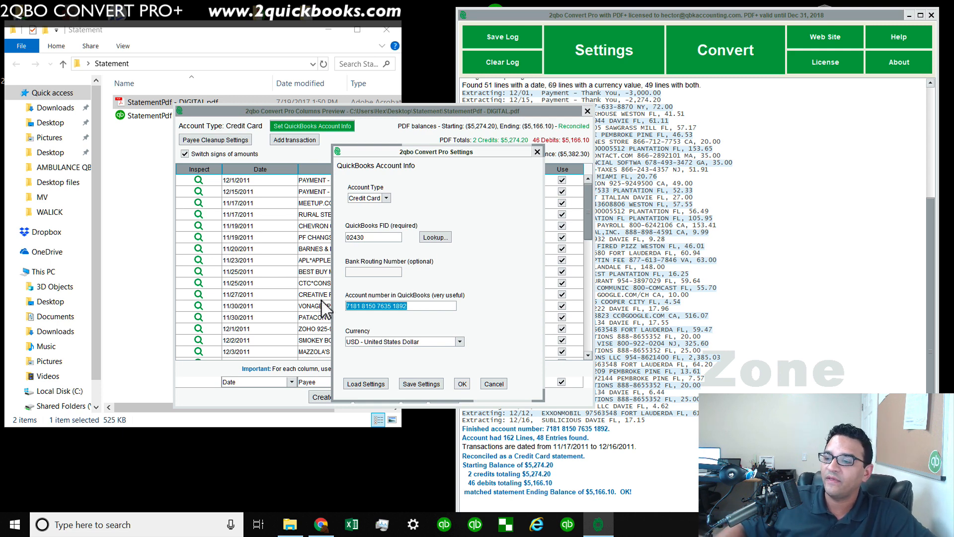
mouse_move(321, 312)
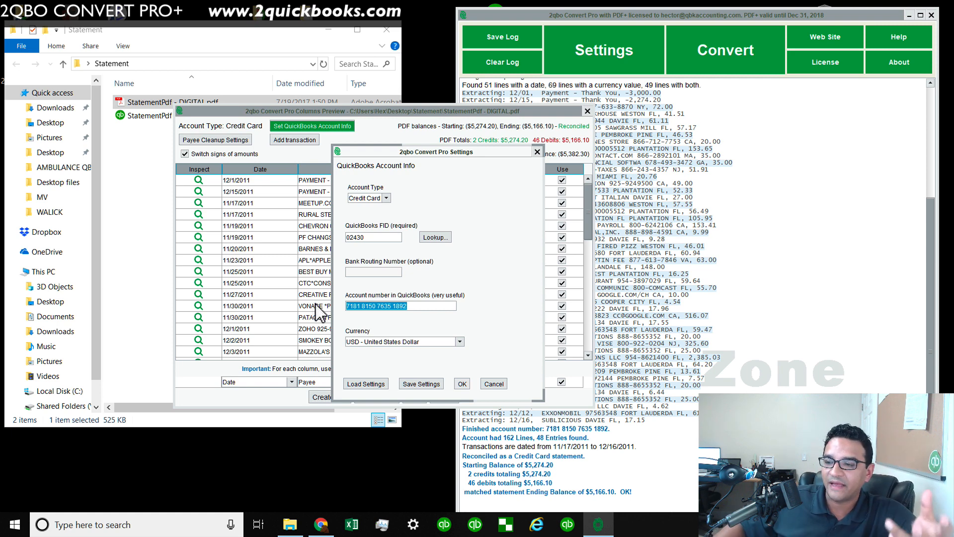
- Convert to StatementPdf - DIGITAL.qbo, reconciling 48 transactions to $5,166.10, and confirm the file exists
click(461, 383)
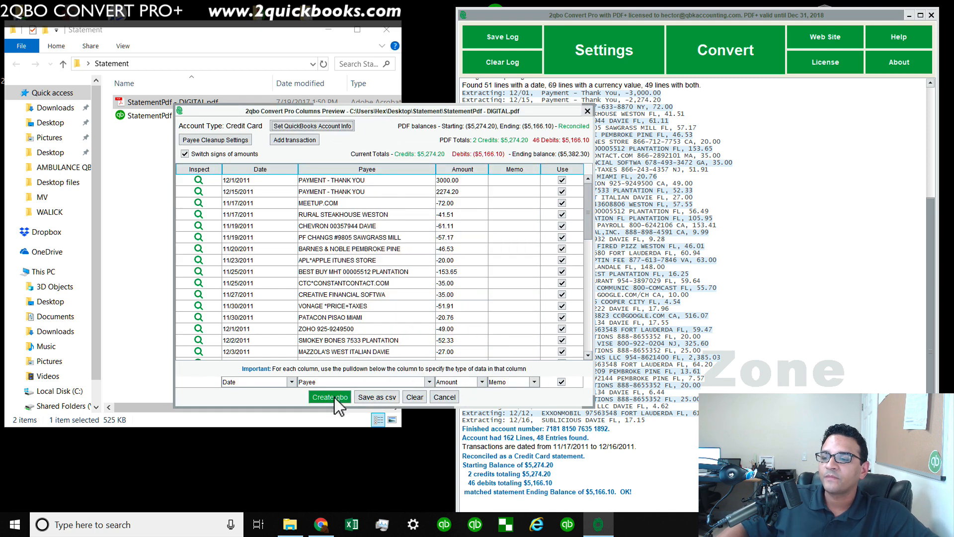
click(330, 396)
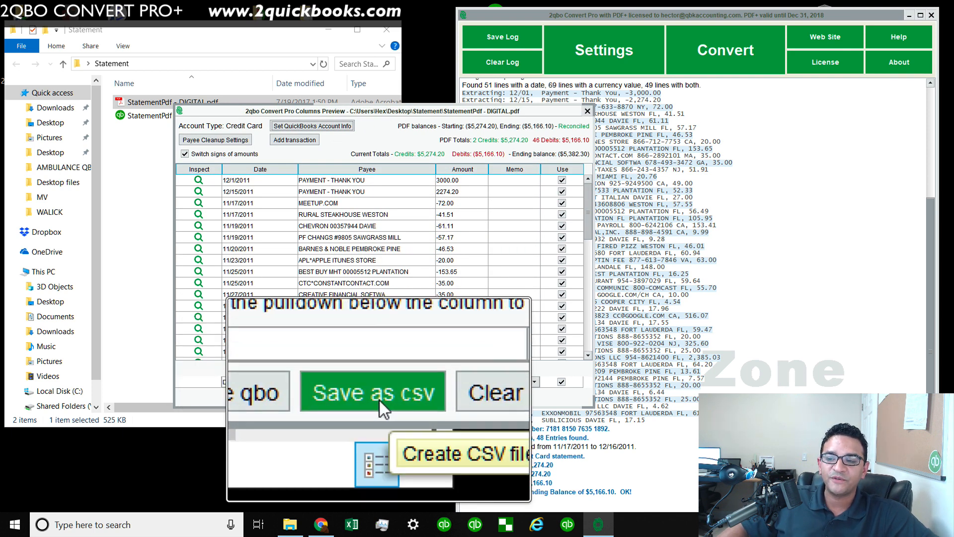
click(372, 391)
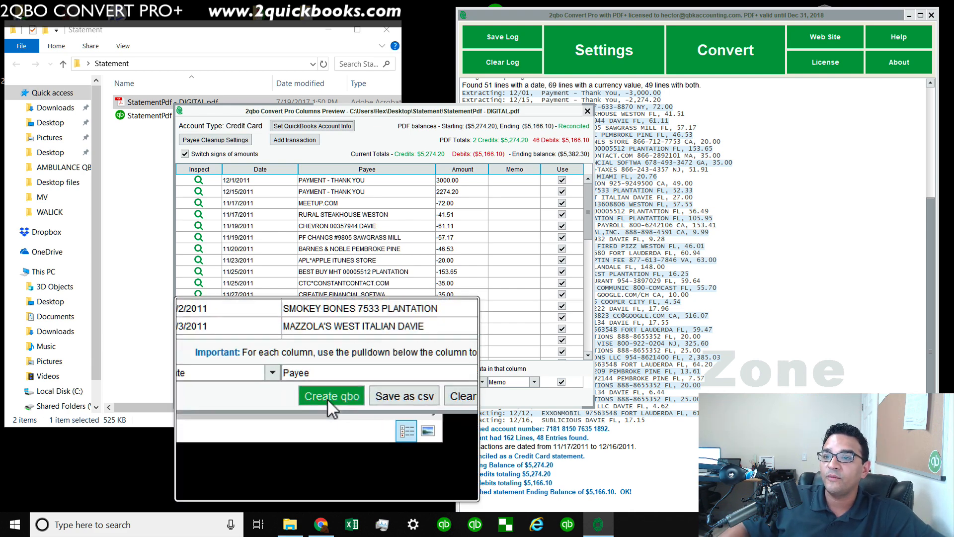
click(331, 396)
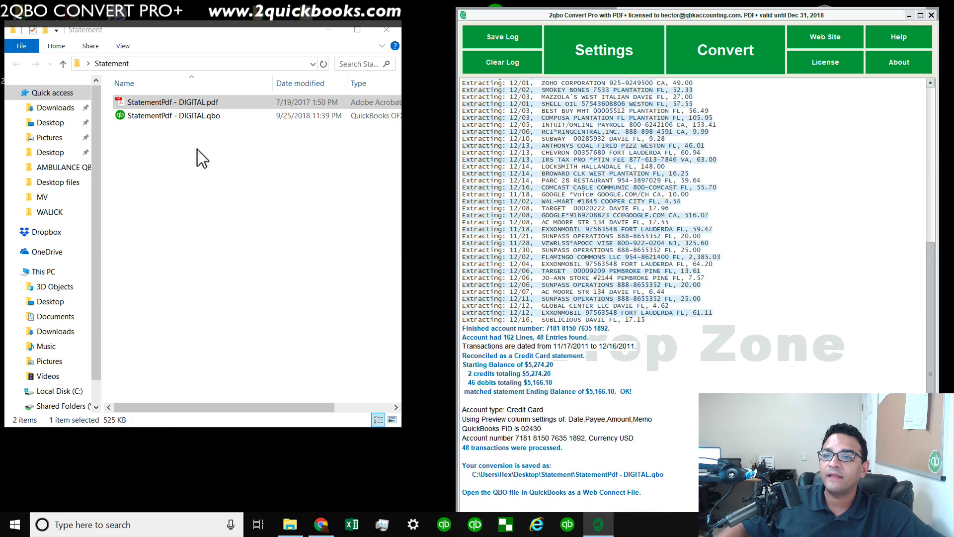
click(173, 116)
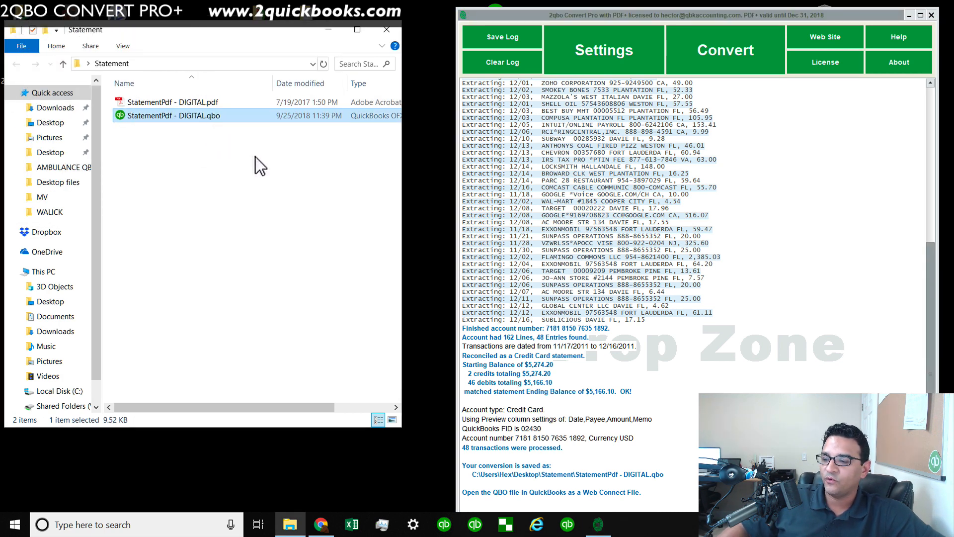
- Browse to the Desktop Statement folder and pick StatementPdf - DIGITAL.qbo for upload
click(320, 524)
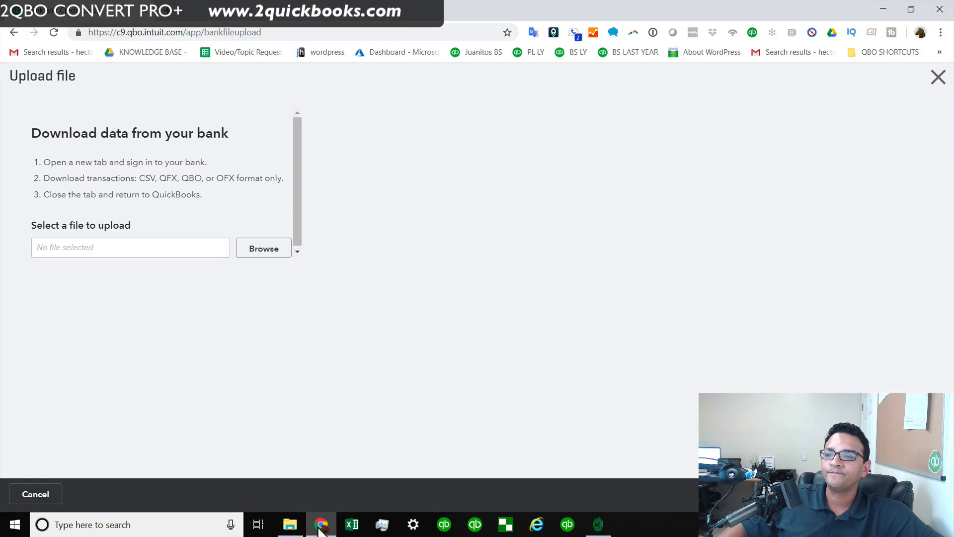
mouse_move(832, 100)
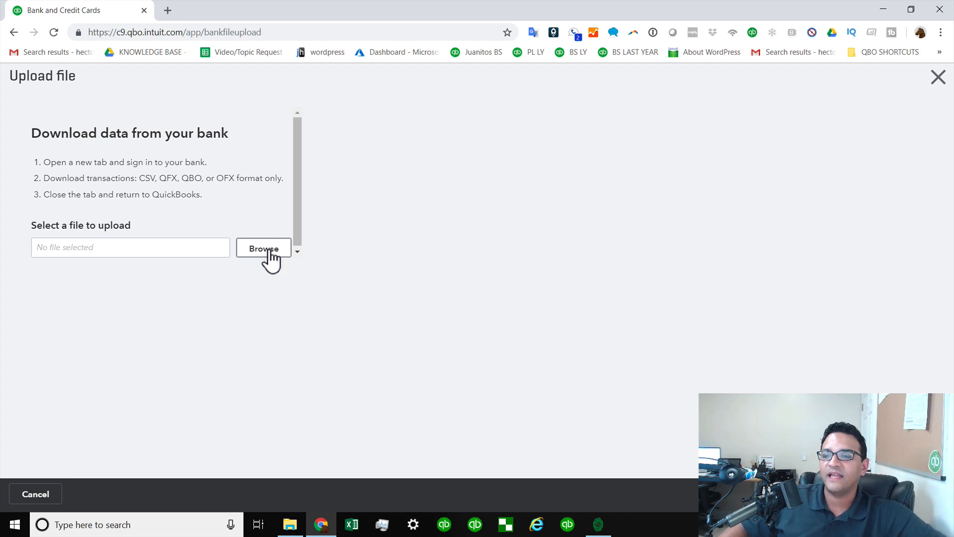
click(263, 248)
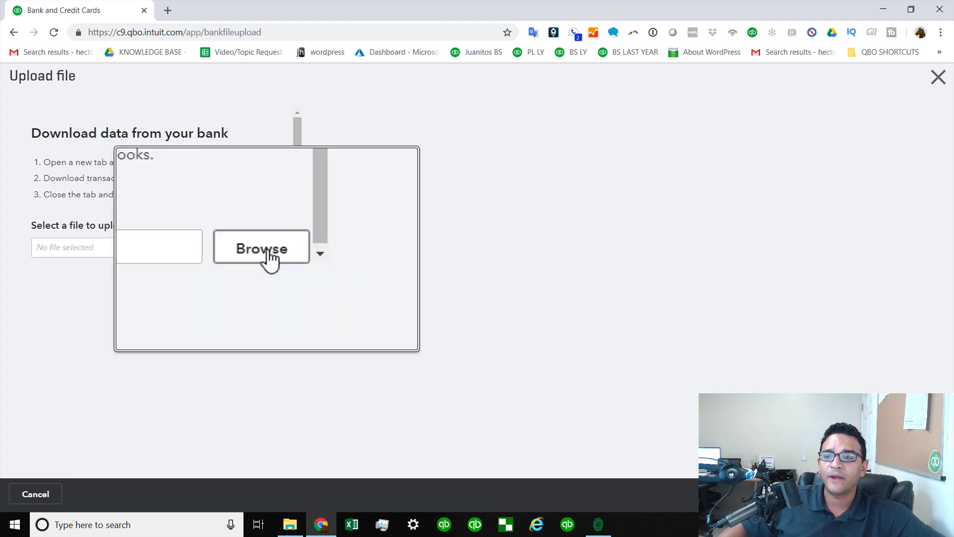
click(260, 248)
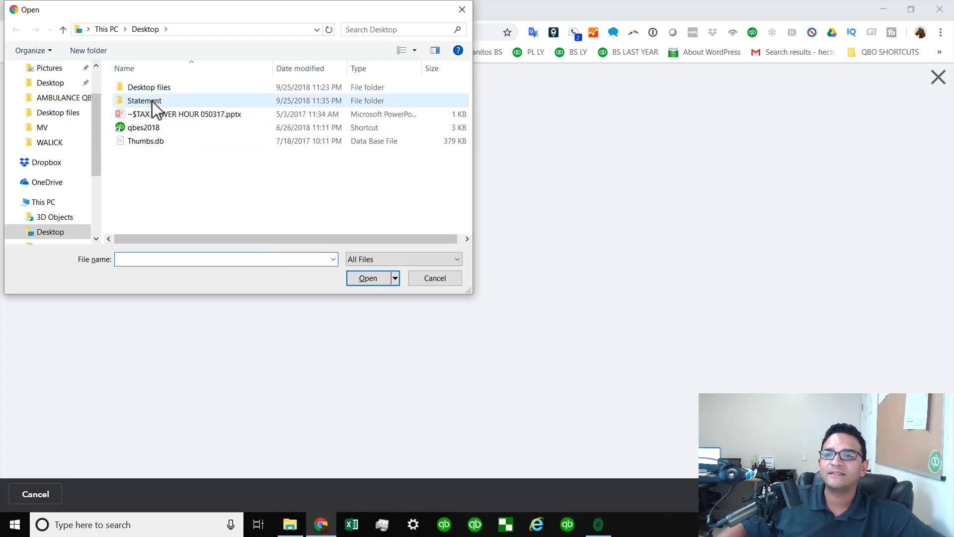
double_click(145, 100)
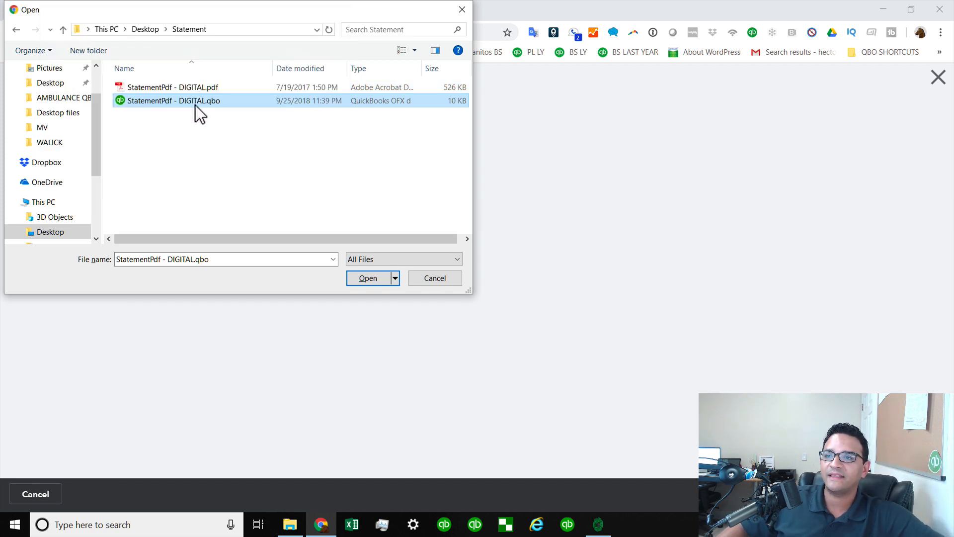
click(368, 278)
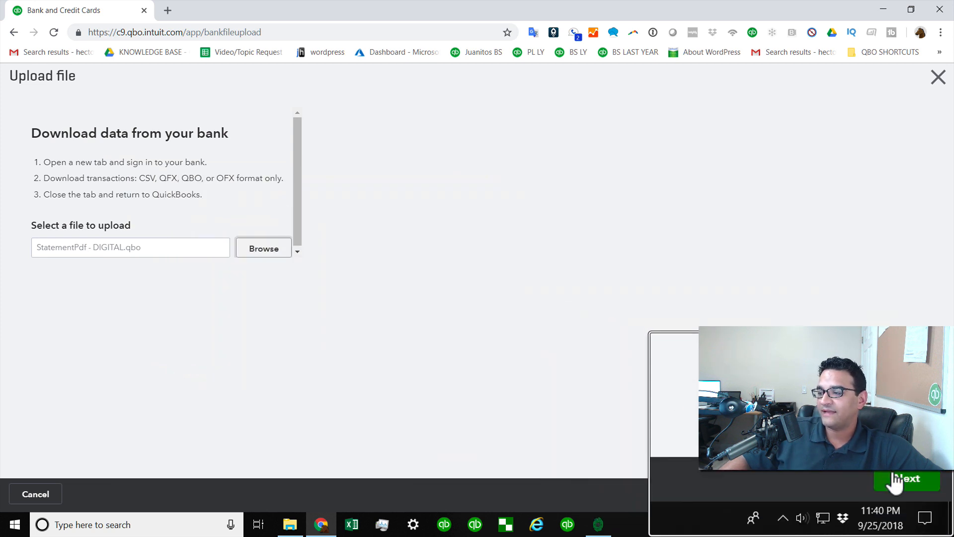
- Map the uploaded credit card account to CHASE VISA and run the import
click(906, 479)
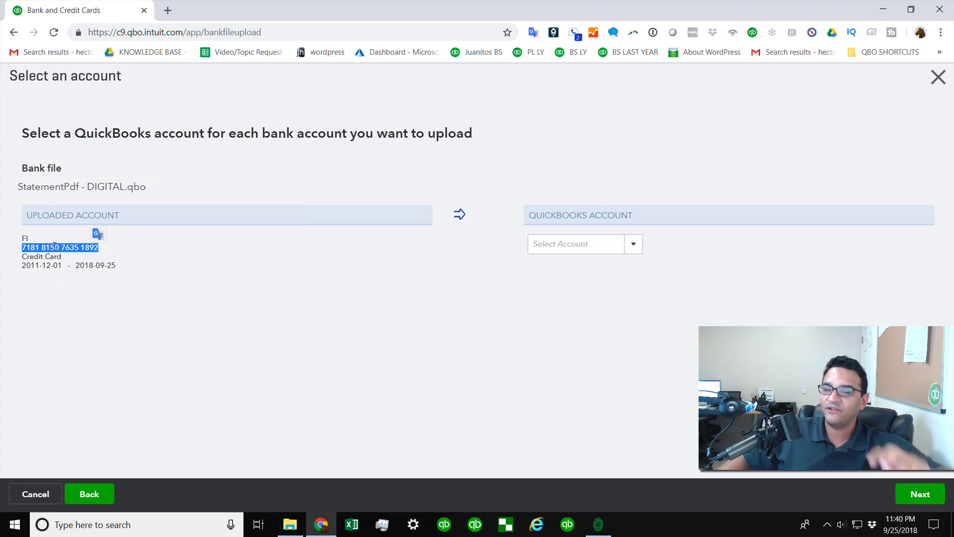
click(632, 244)
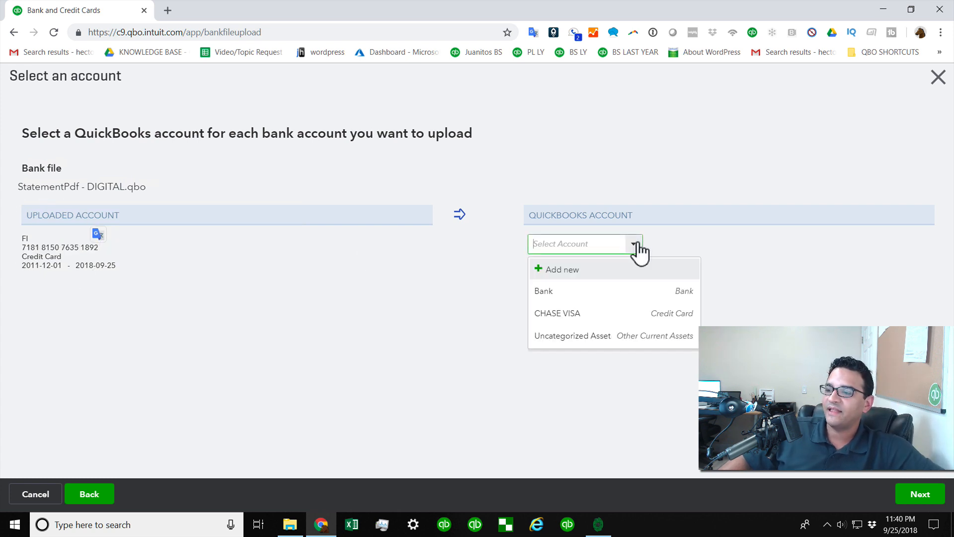
mouse_move(557, 313)
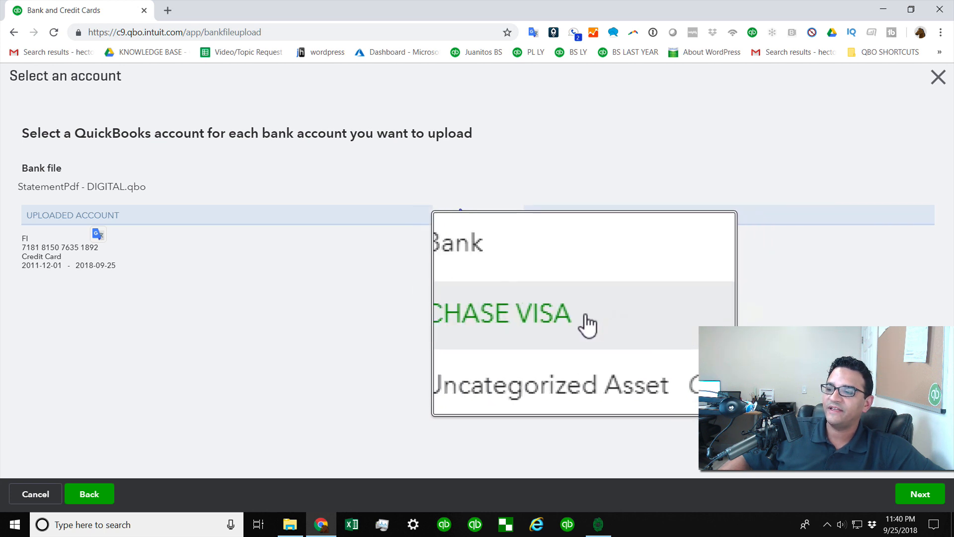
click(502, 314)
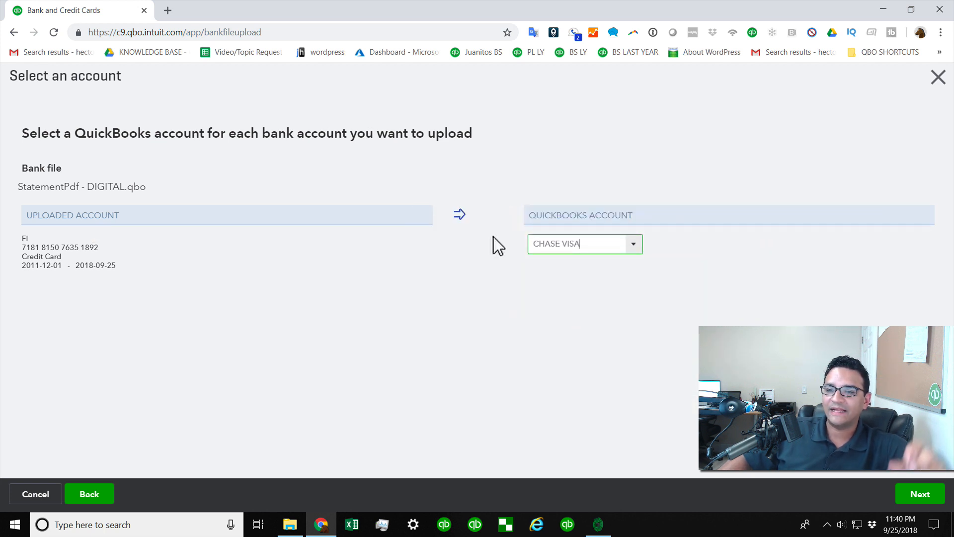
mouse_move(483, 239)
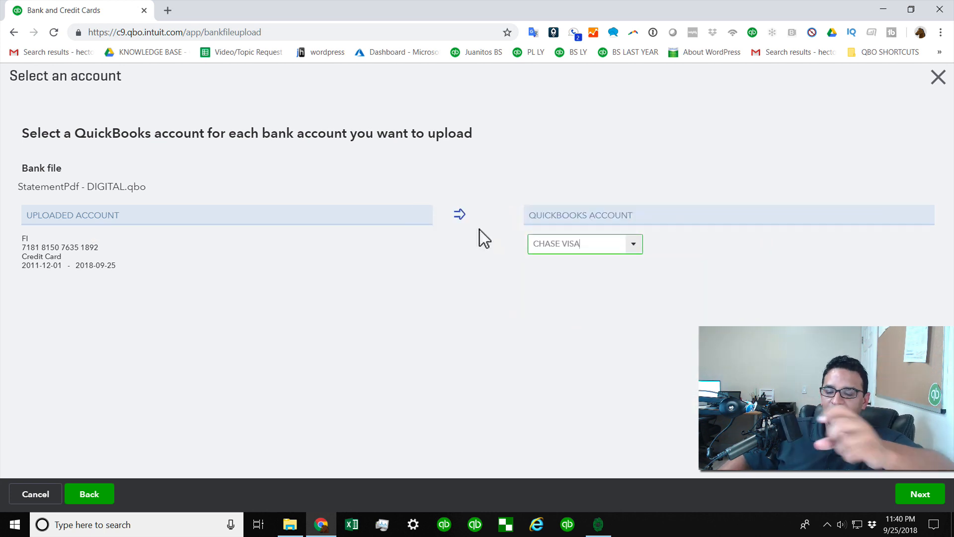
mouse_move(900, 507)
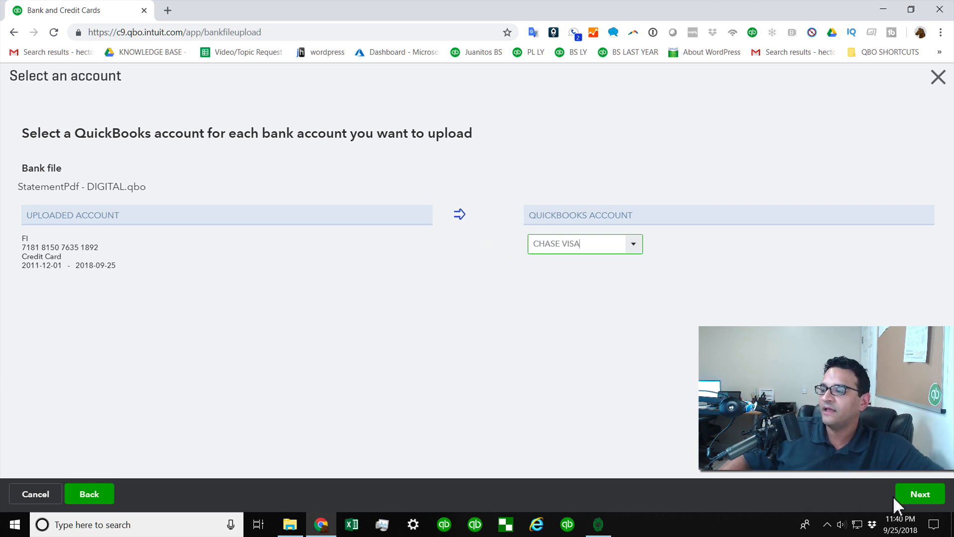
click(920, 494)
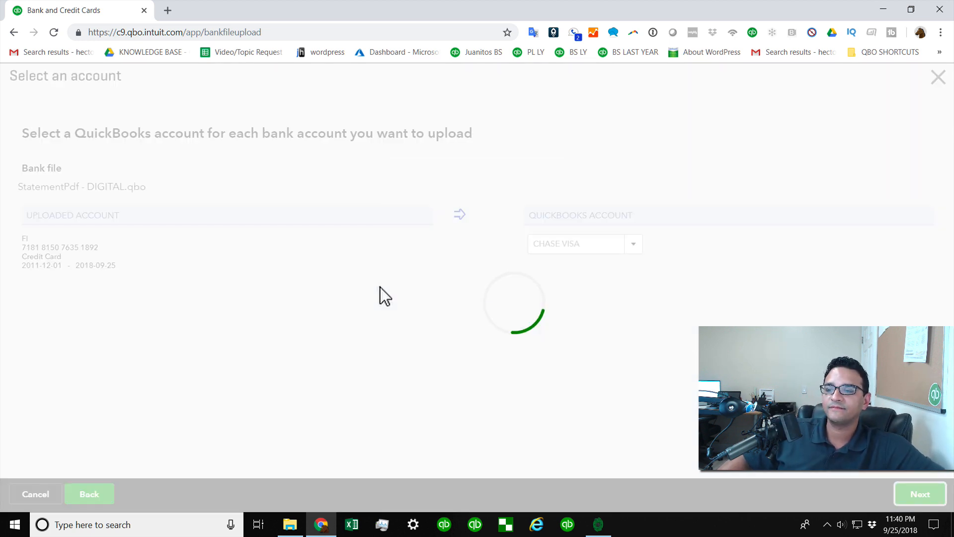
click(920, 494)
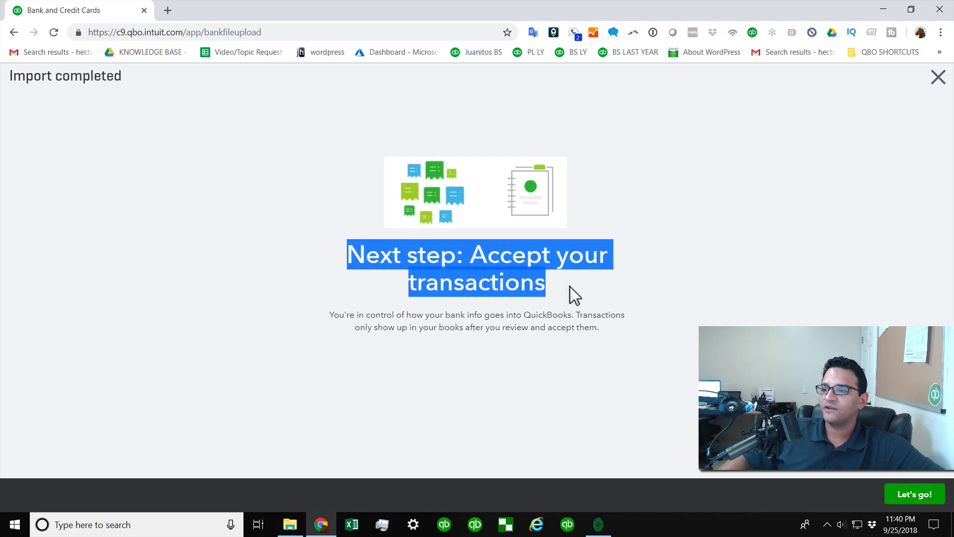
- Go to the Banking feed and expand the $55.70 Comcast transaction to view its memo
click(914, 494)
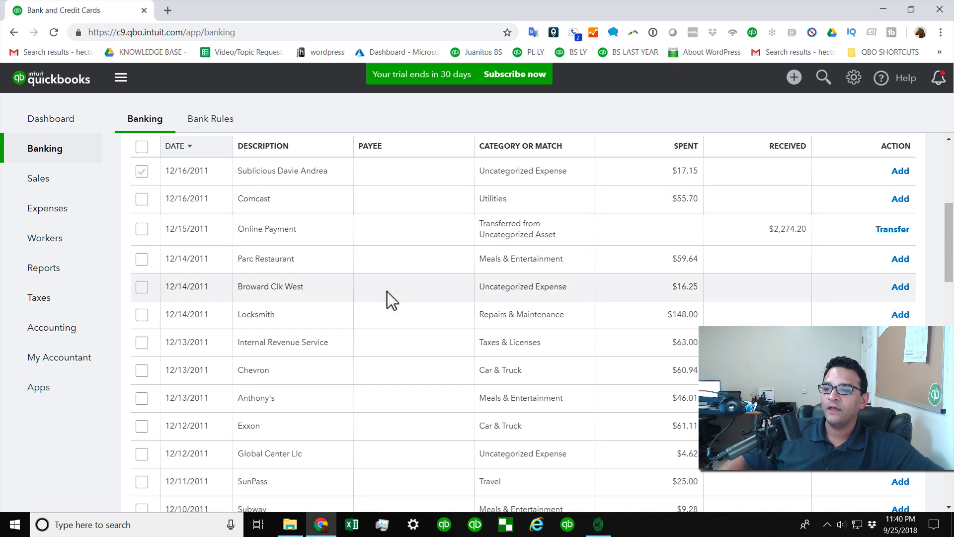
scroll(up, 3)
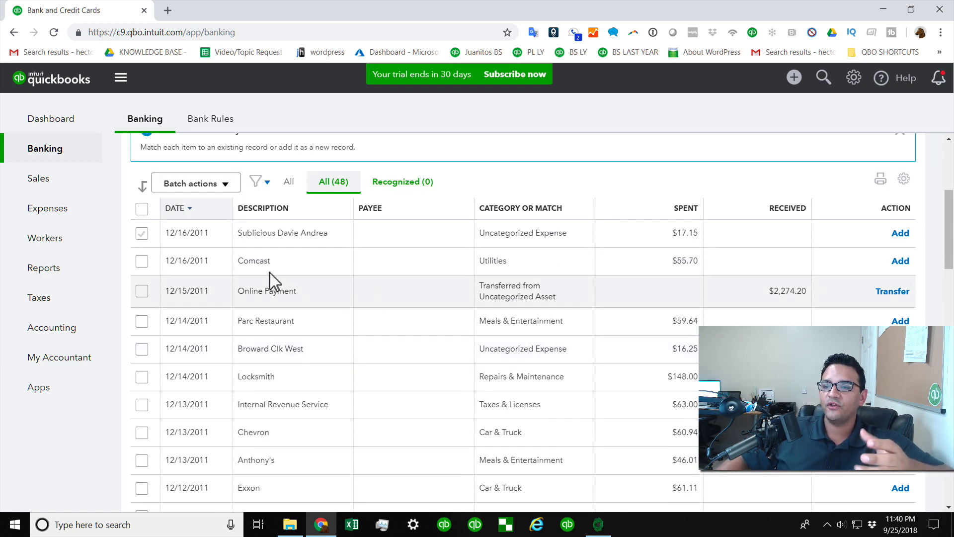
click(253, 260)
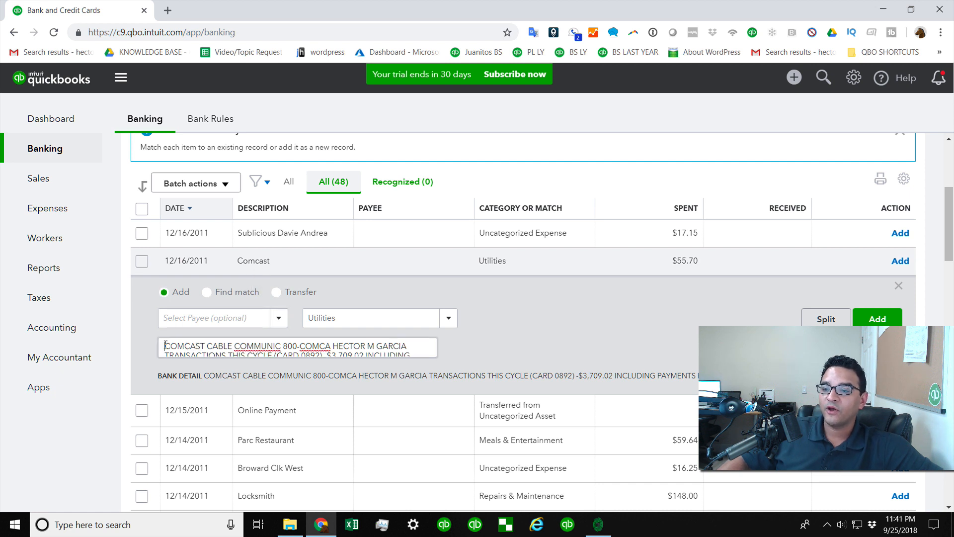
triple_click(298, 347)
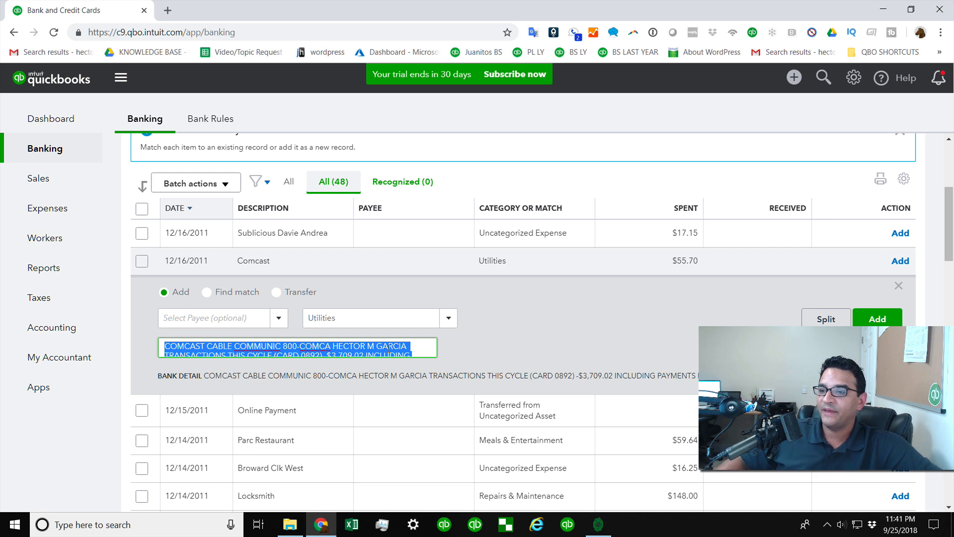
mouse_move(490, 284)
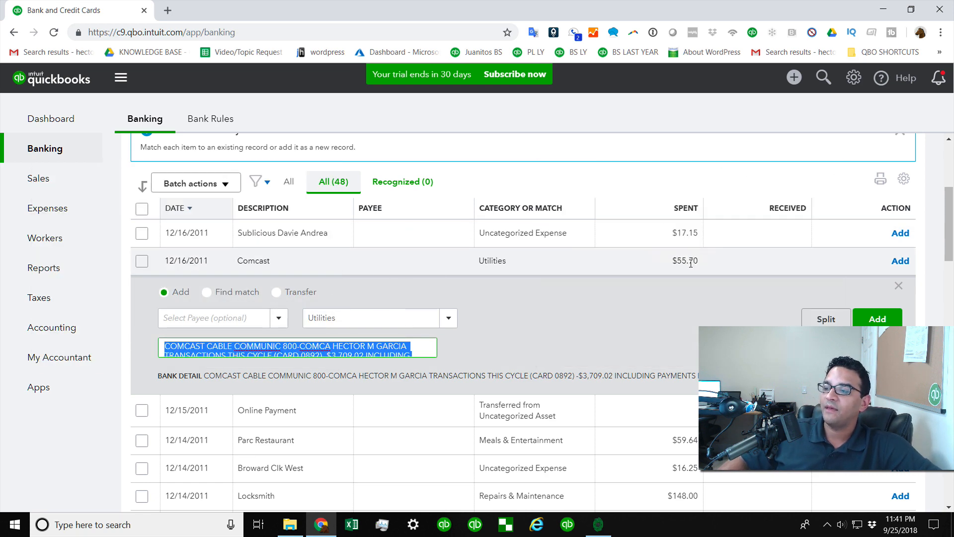
- Add the $55.70 Comcast charge under a new Comcast vendor, categorized as Utilities
click(216, 318)
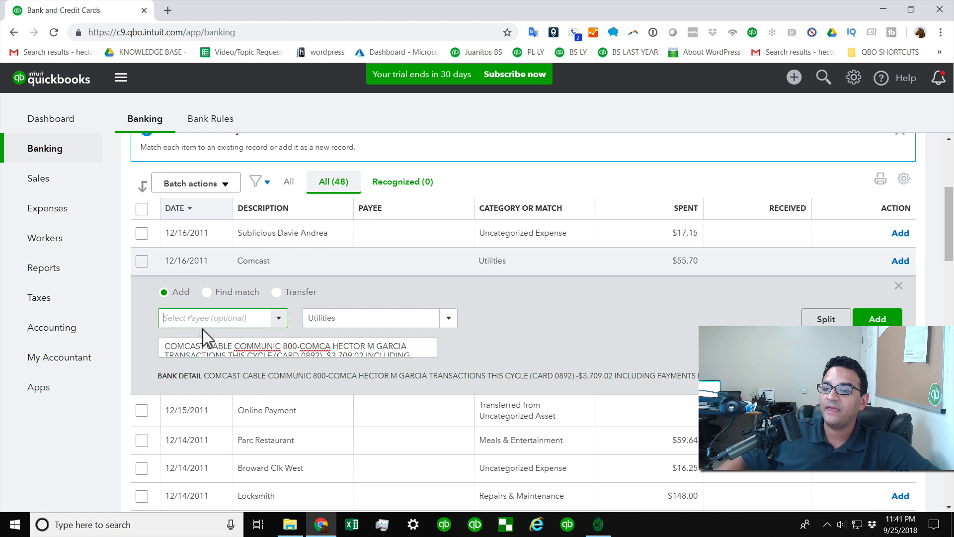
text(Com)
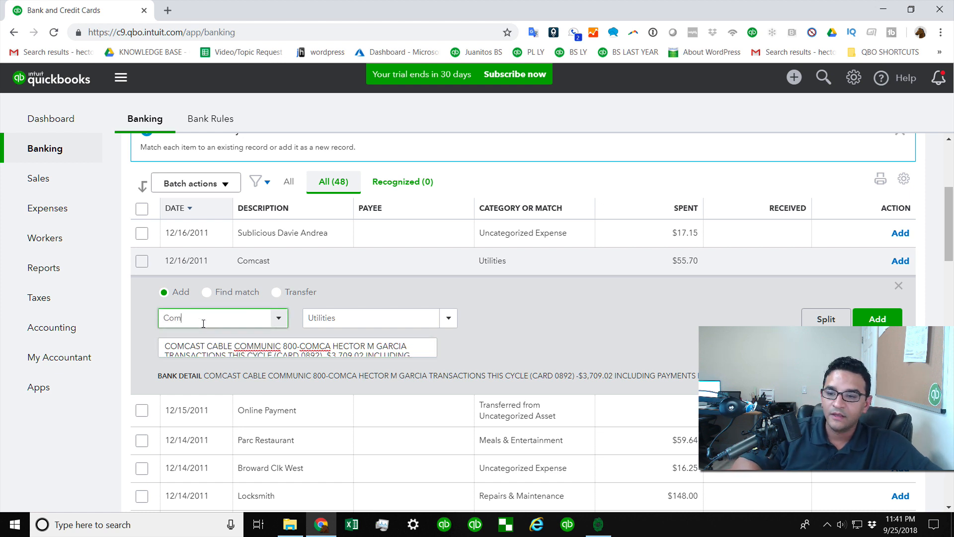
text(cacst)
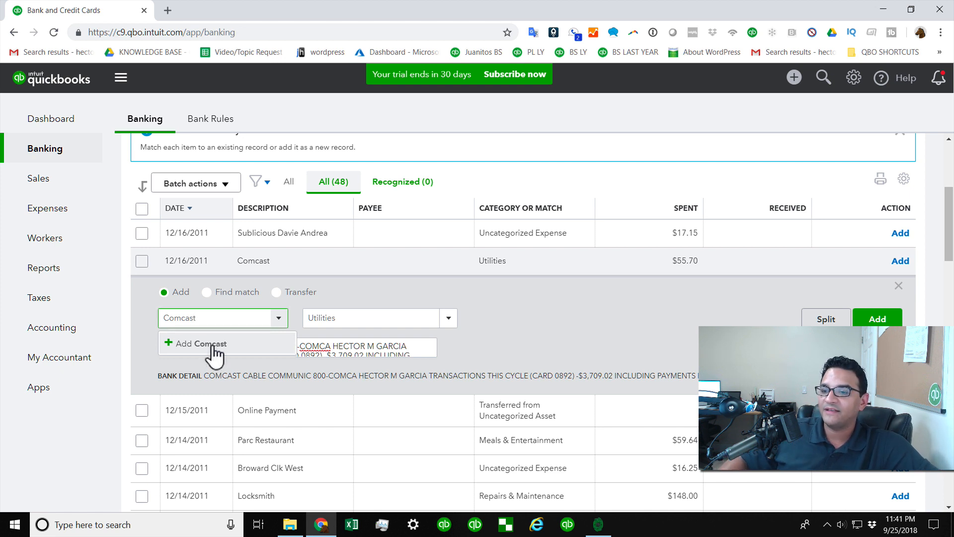
click(202, 344)
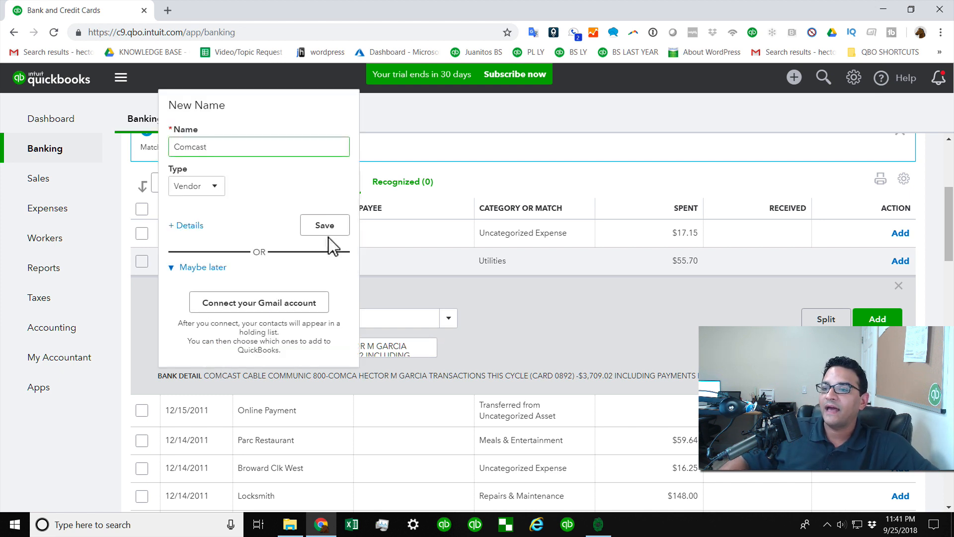
click(325, 225)
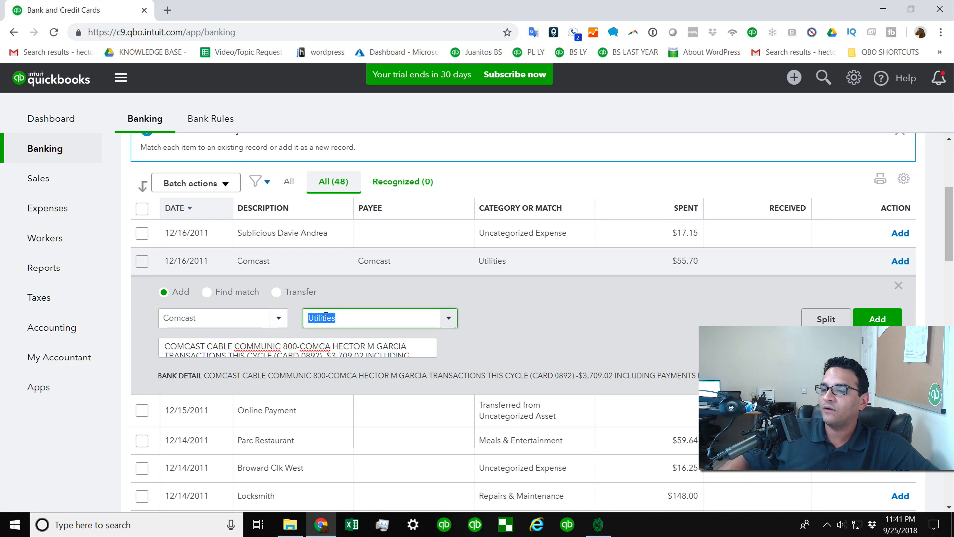
click(448, 317)
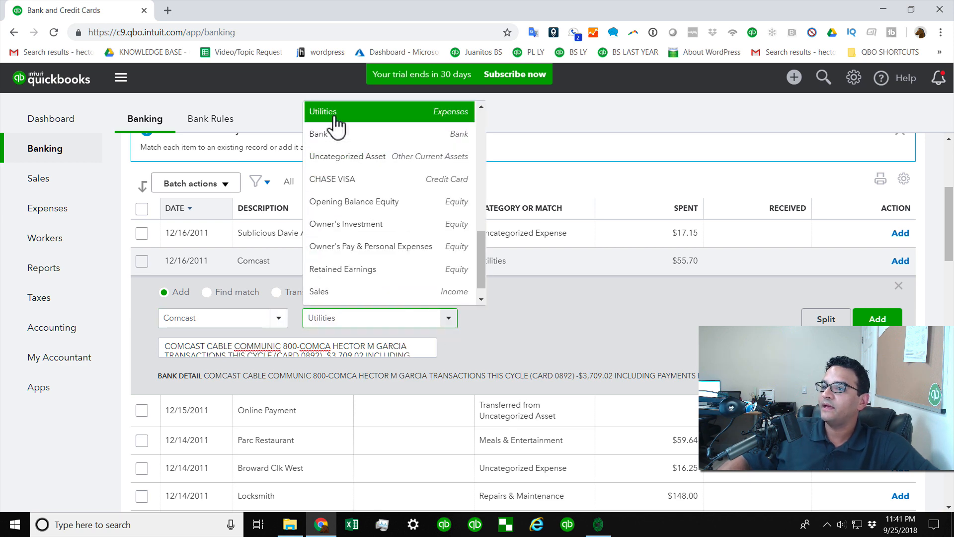
click(877, 318)
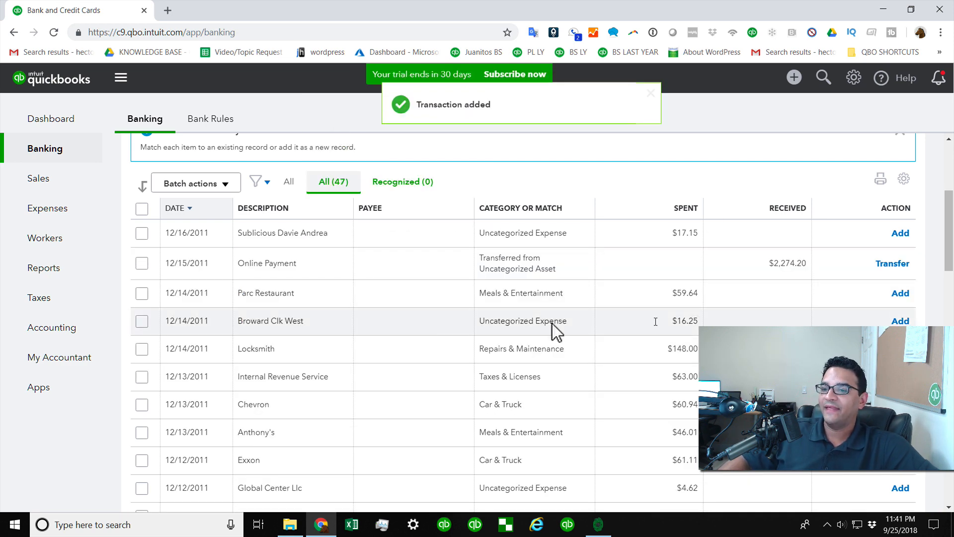
- Scroll down through the 47 banking transactions awaiting review
scroll(down, 3)
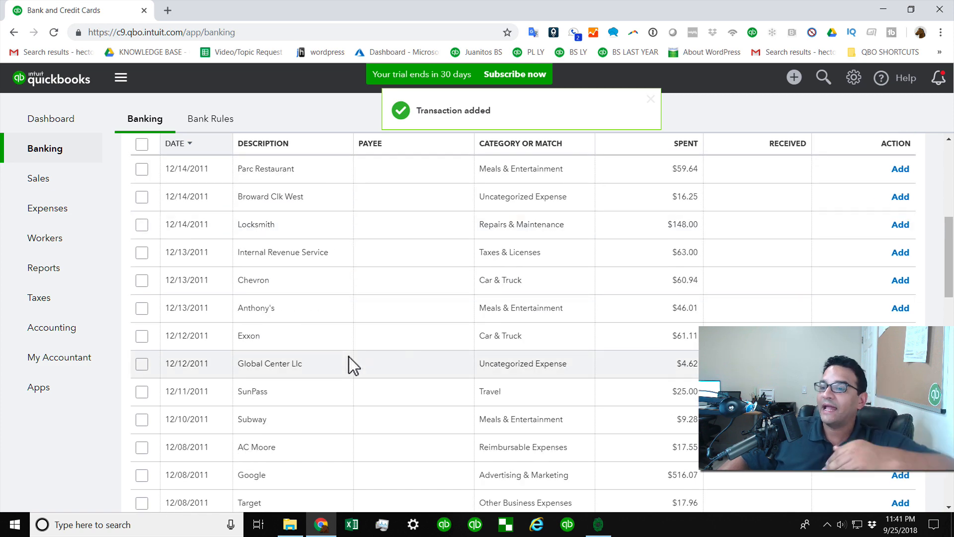
scroll(down, 3)
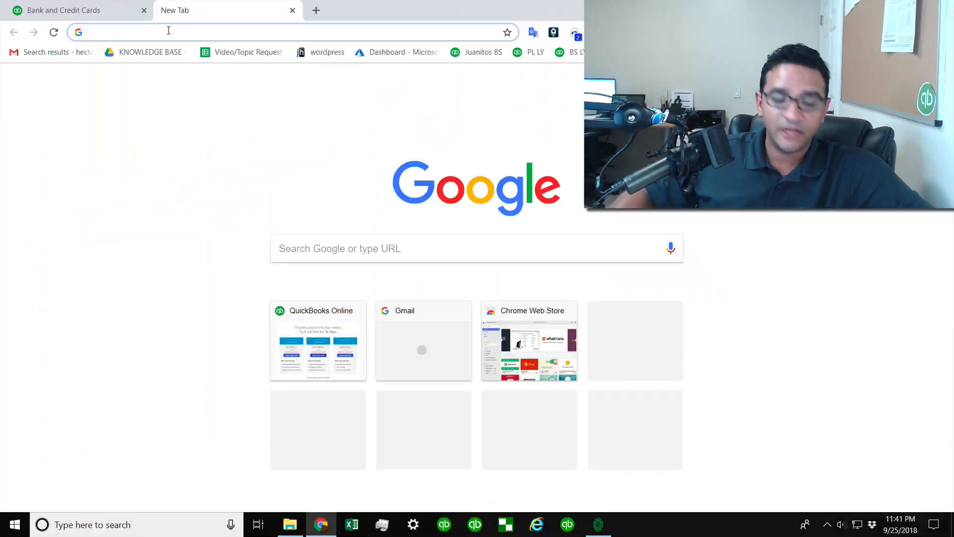
text(www.2)
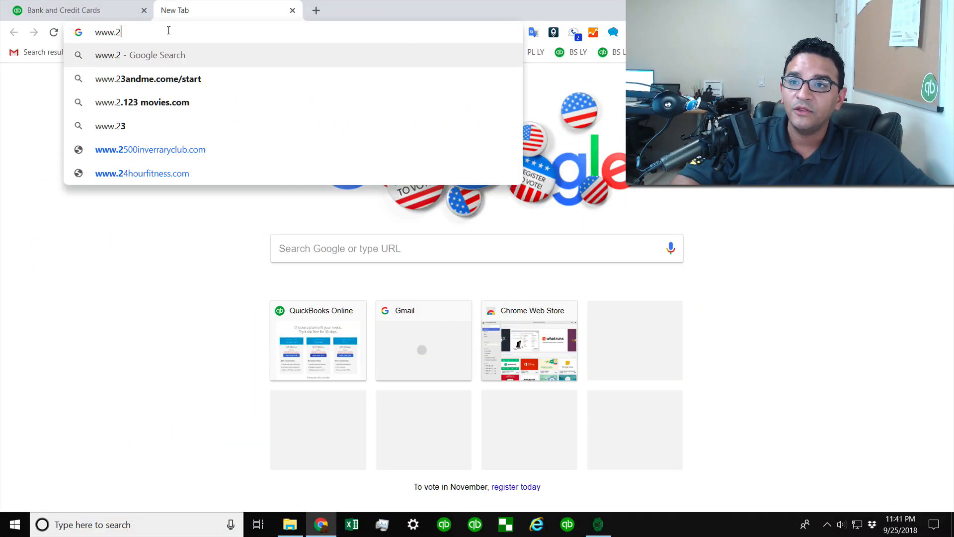
text(quickbooks.)
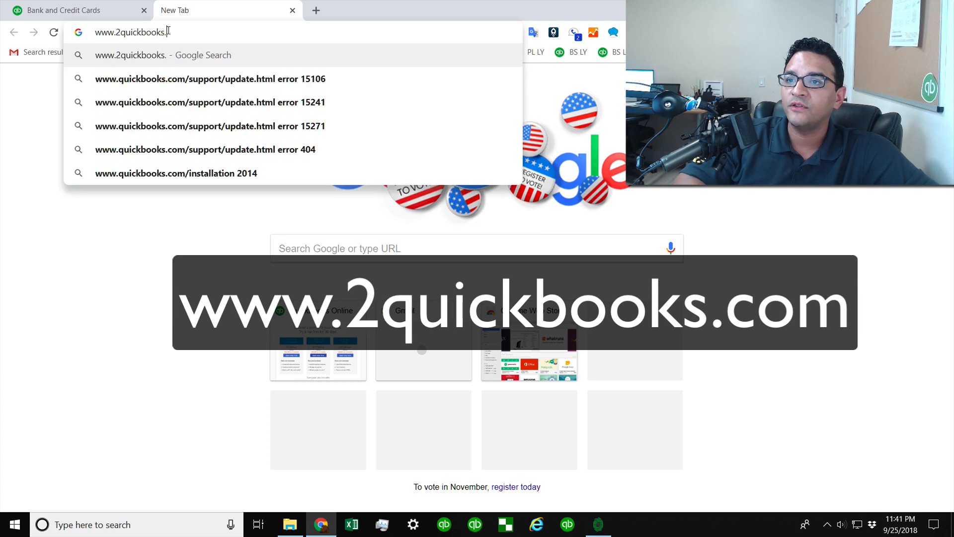
key(Return)
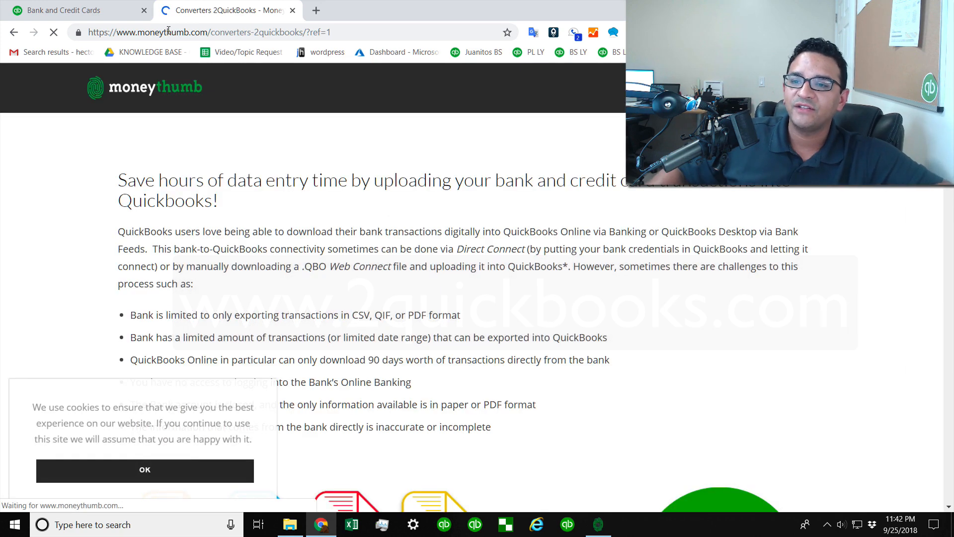
- Dismiss the cookie notice, browse the converter tool pricing, and open 2qbo Converter Pro
click(144, 469)
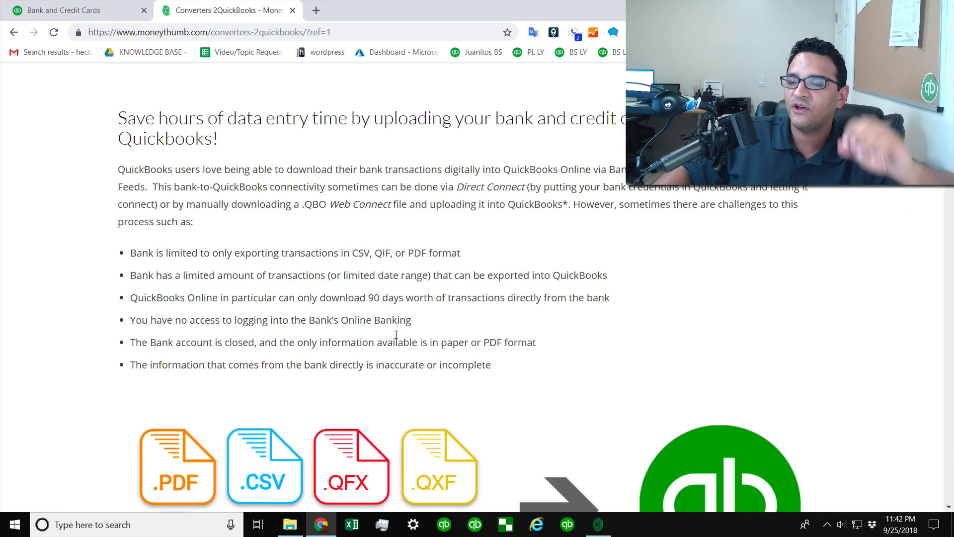
scroll(down, 3)
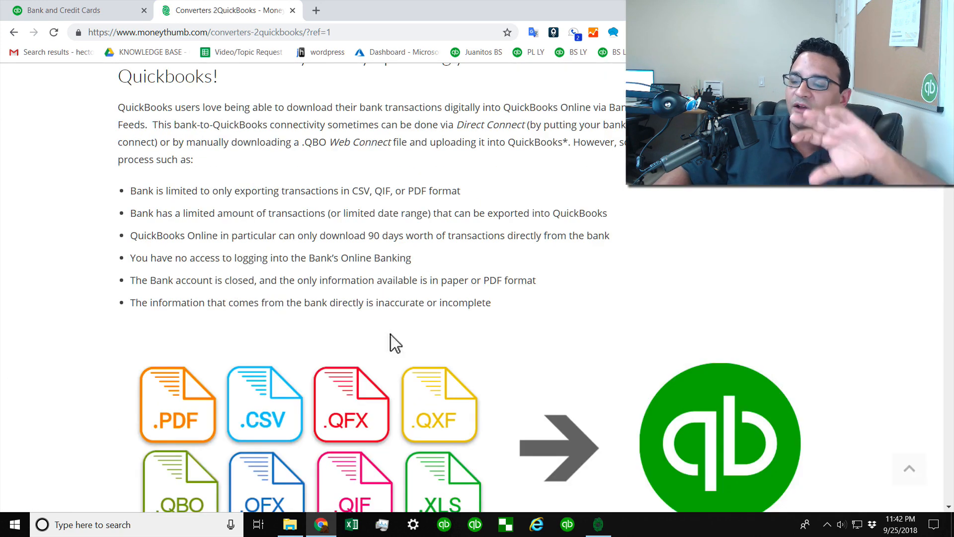
scroll(down, 3)
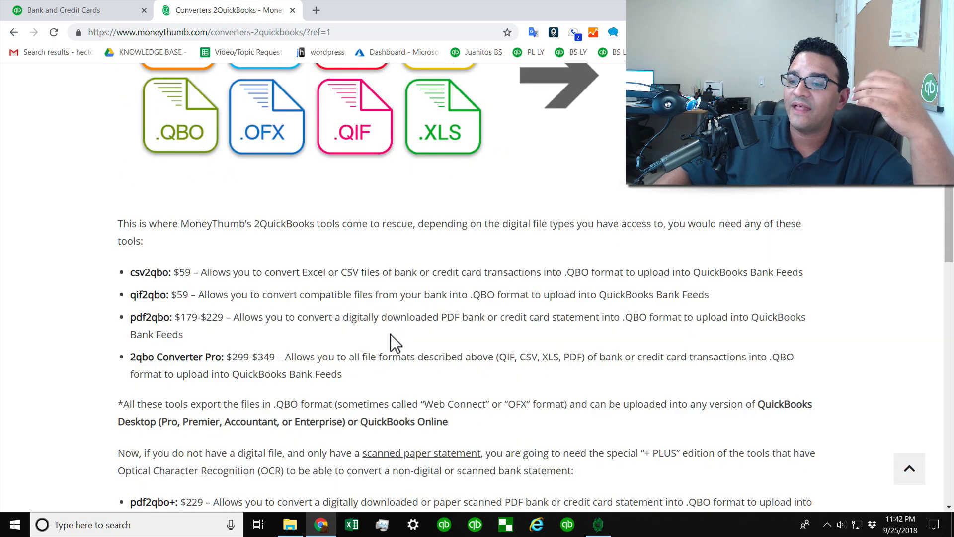
scroll(down, 3)
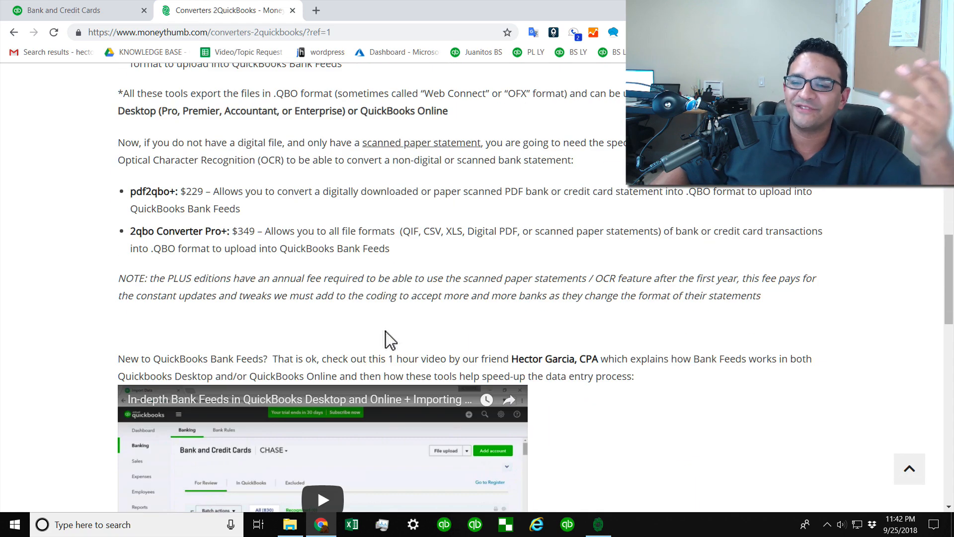
scroll(up, 3)
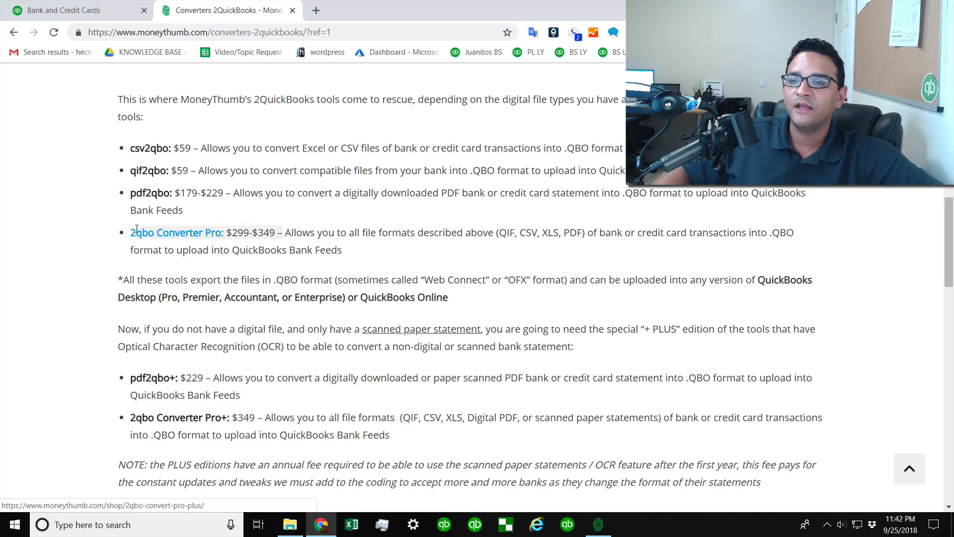
mouse_move(179, 232)
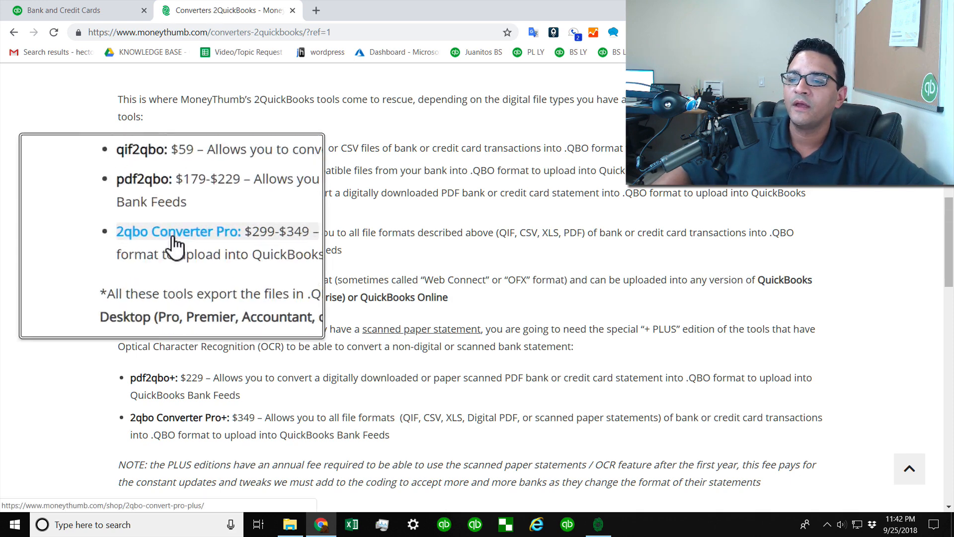
click(179, 232)
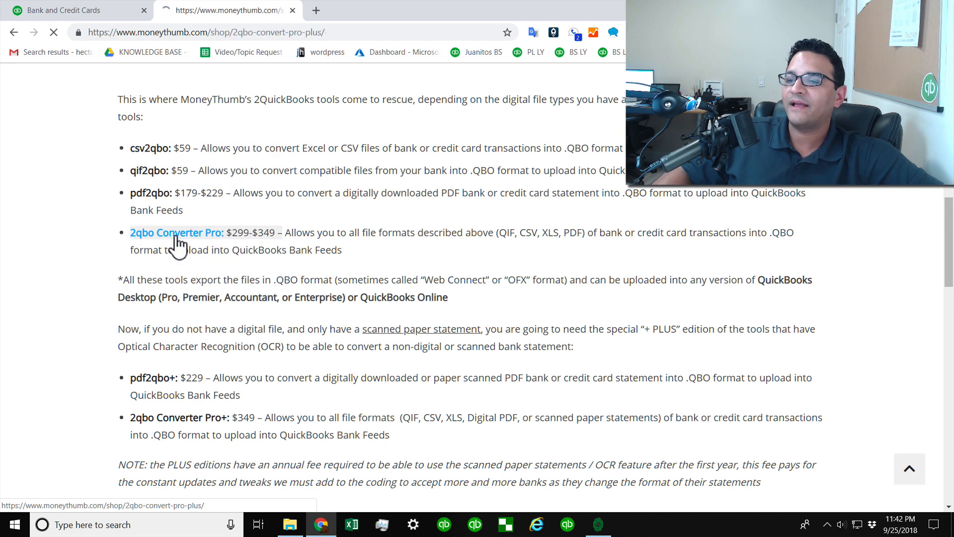
- Set 2qbo Convert Pro to Windows with the PDF+ Bundle license
click(176, 232)
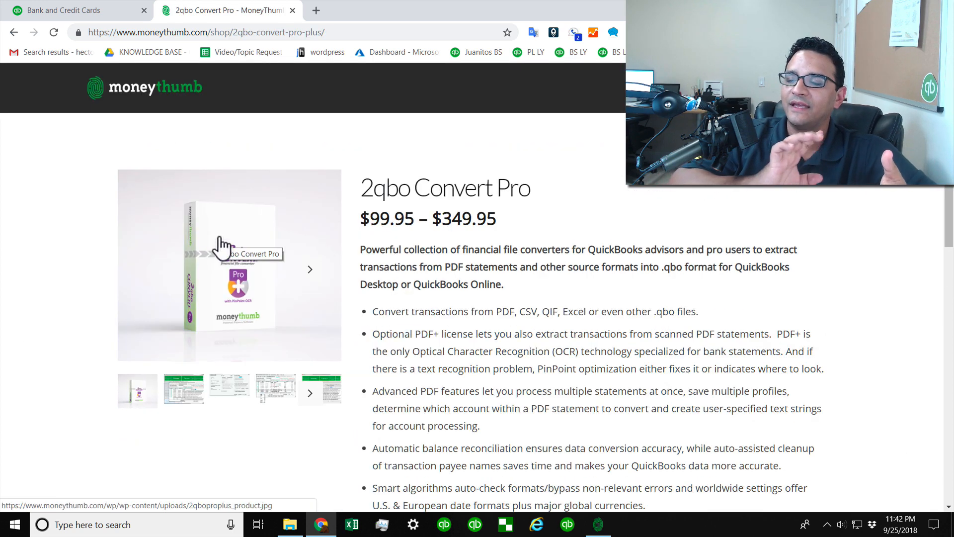
mouse_move(350, 258)
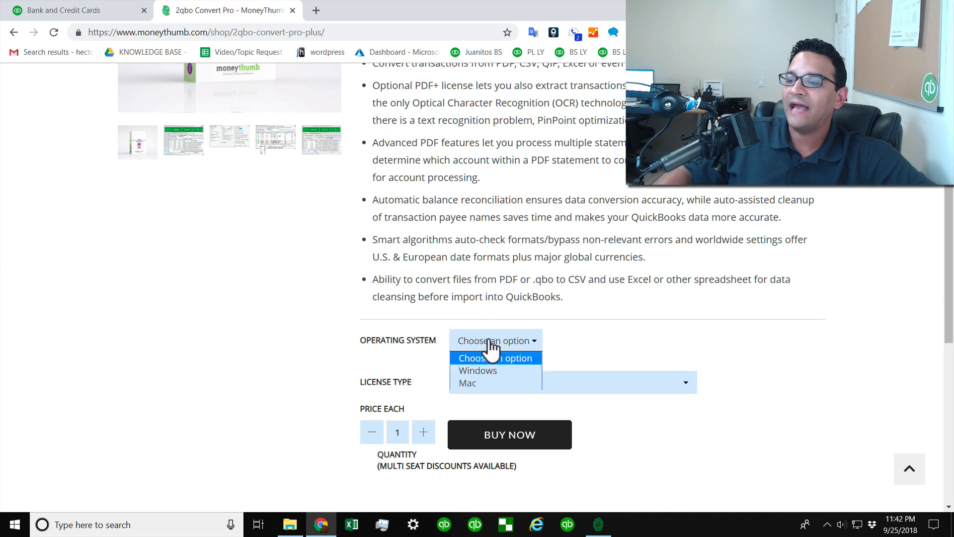
click(477, 369)
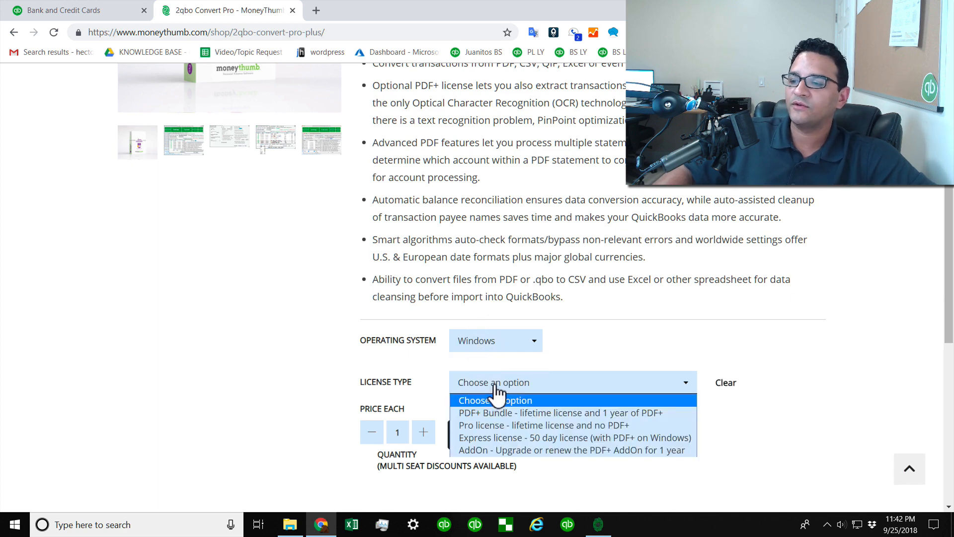
mouse_move(493, 413)
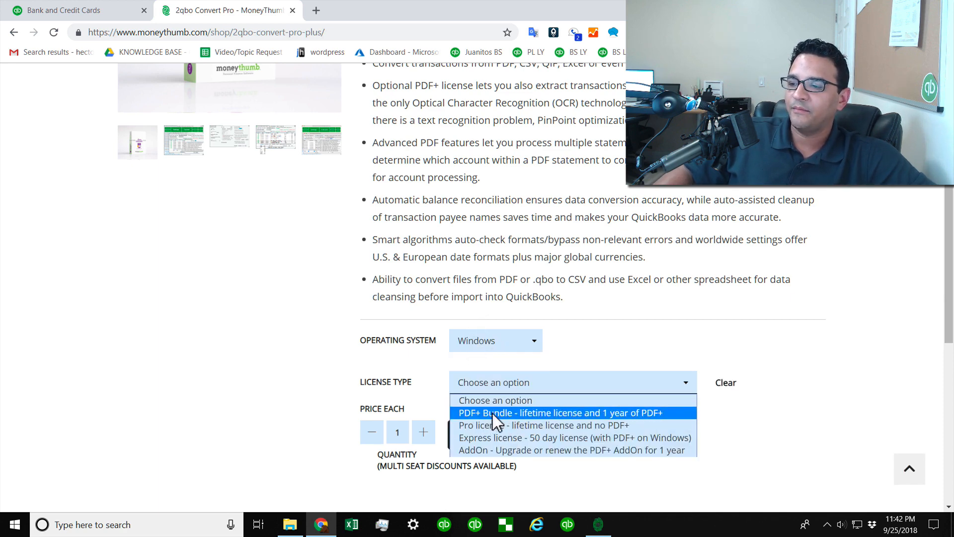
click(560, 413)
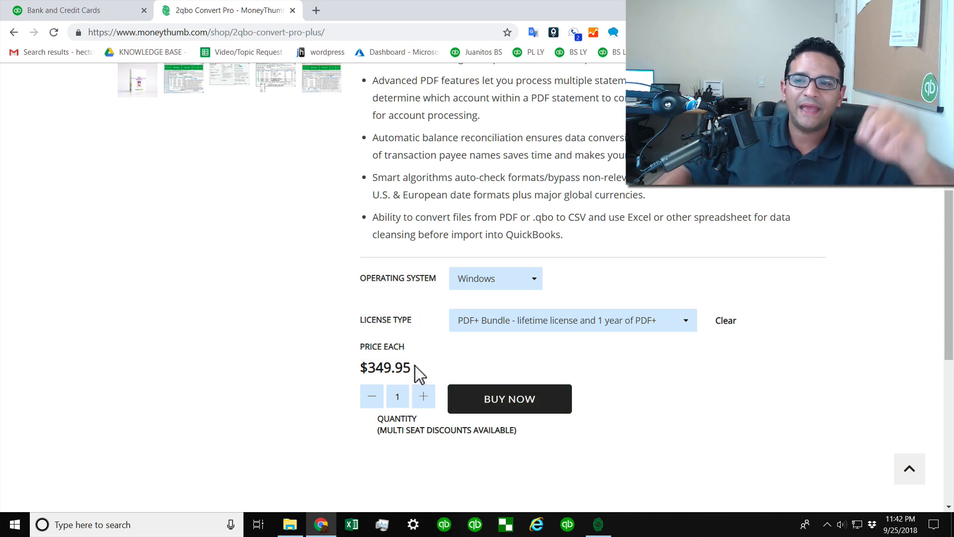
- Review the $99.95–$349.95 pricing, then return to the QuickBooks banking tab
scroll(up, 3)
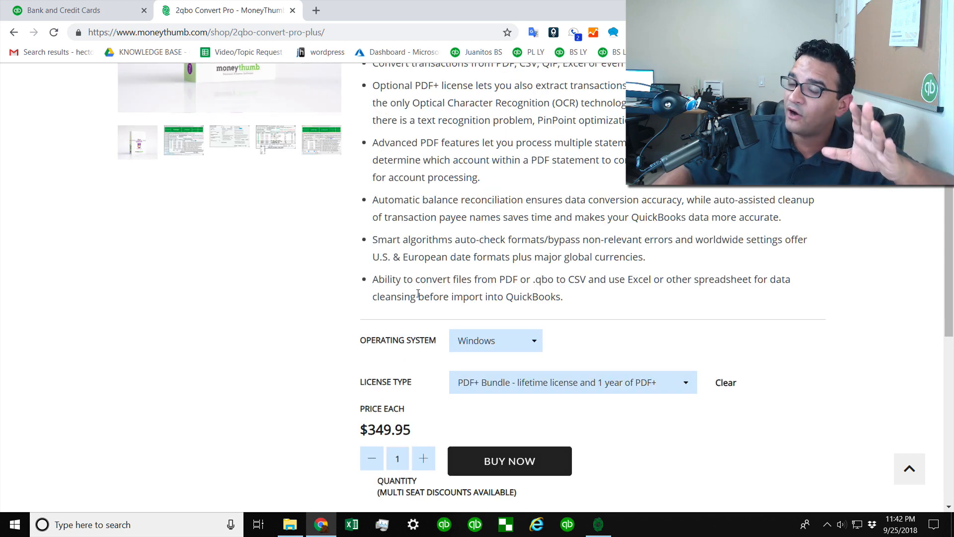
scroll(up, 3)
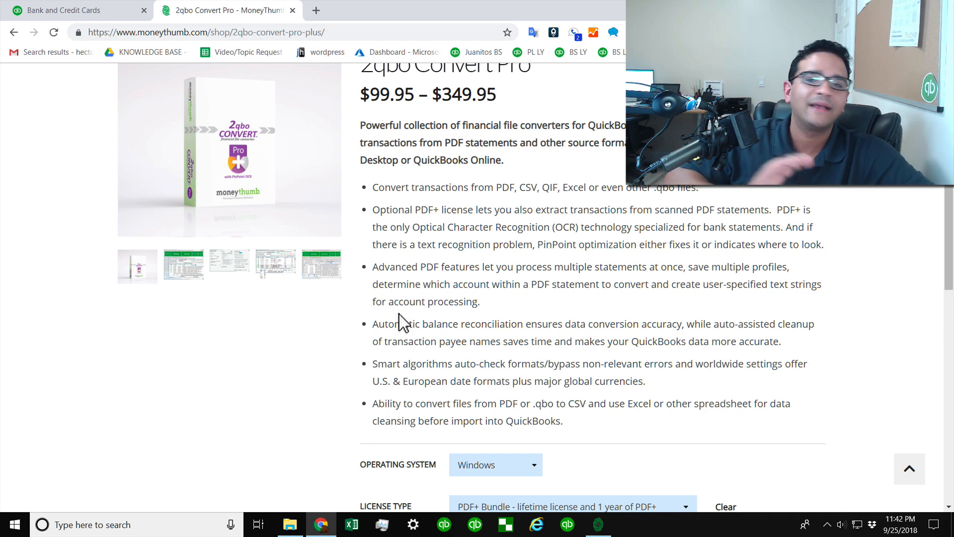
scroll(up, 3)
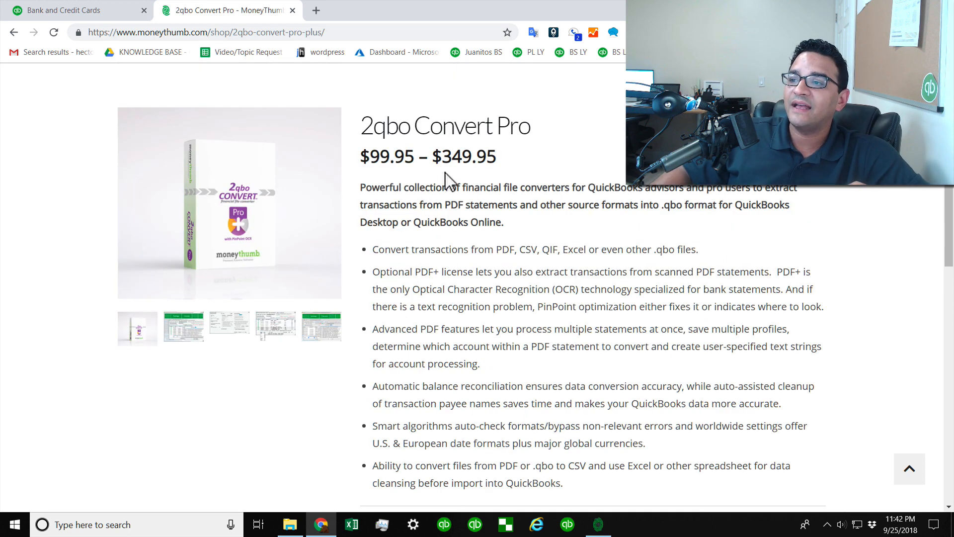
scroll(down, 3)
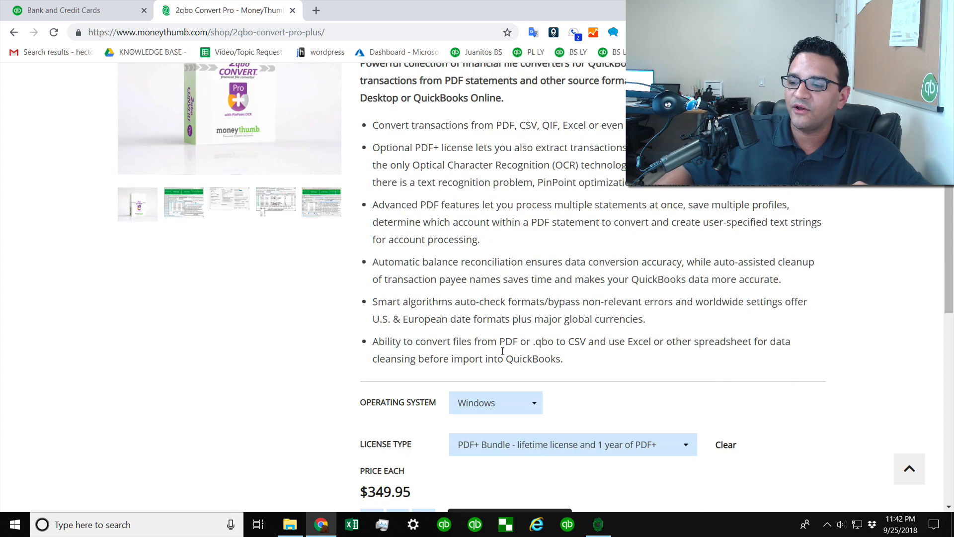
scroll(down, 3)
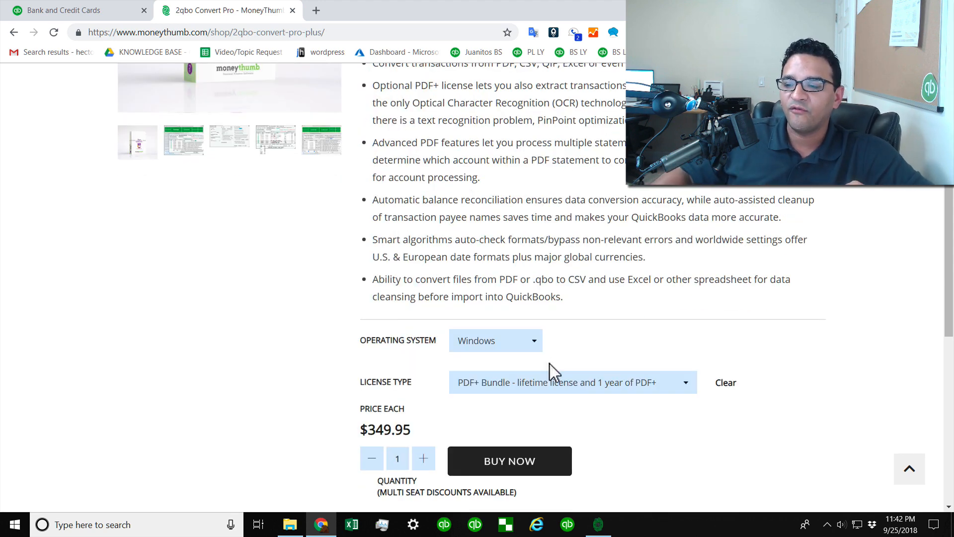
mouse_move(520, 359)
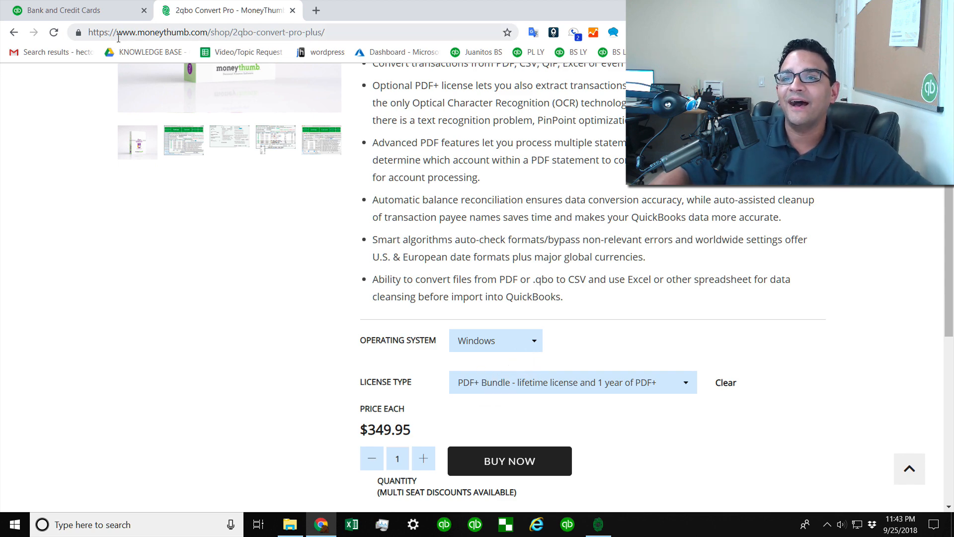
click(70, 10)
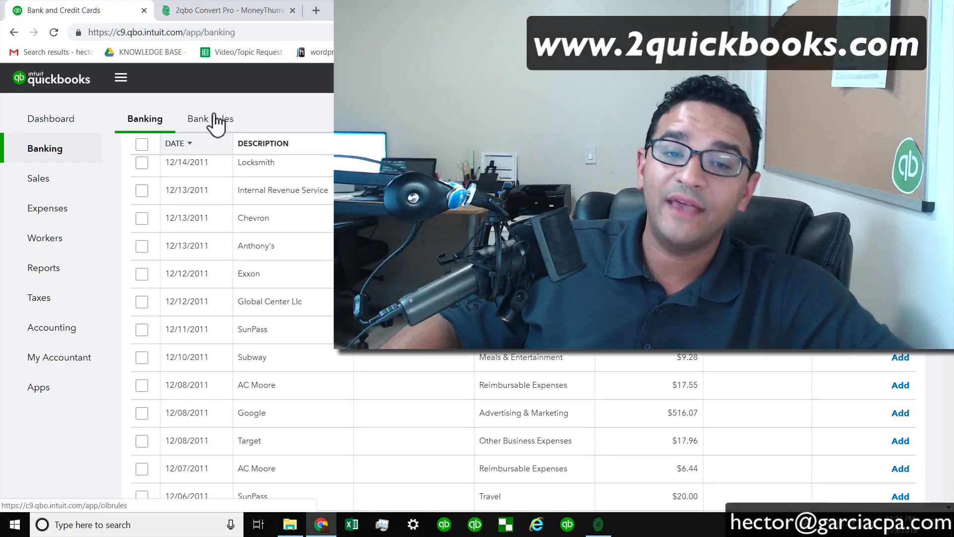